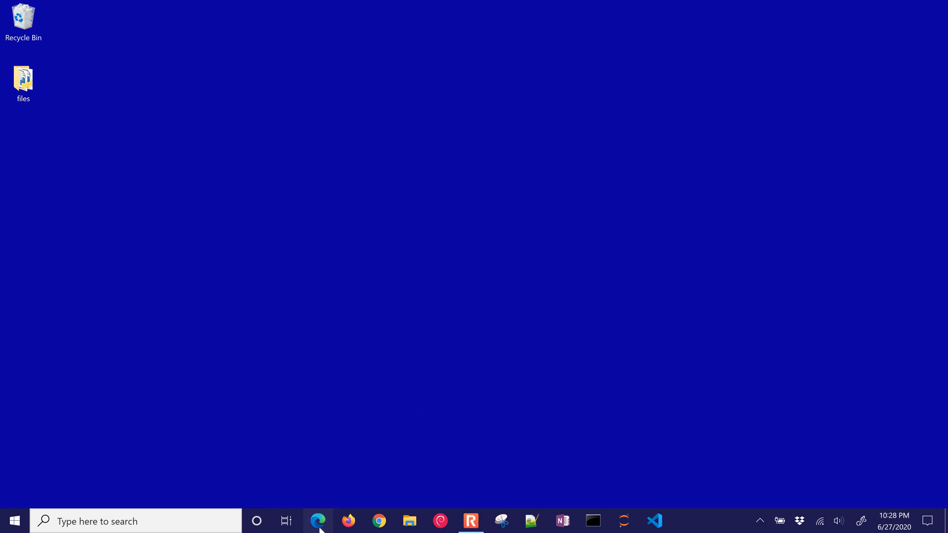
Launch Microsoft Edge from the taskbar to search for the Octave download
left_click(317, 520)
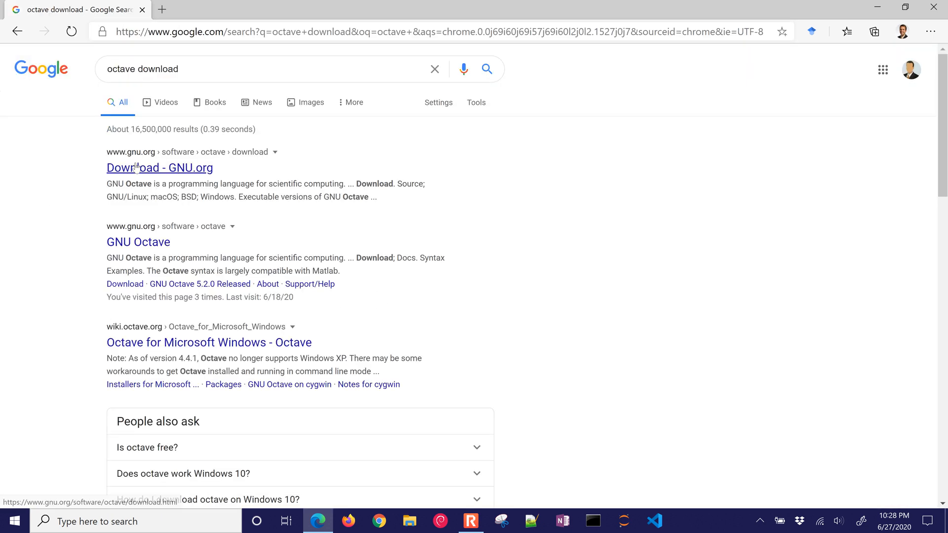
Download octave-5.2.0_1-w64-installer.exe from the GNU Octave Windows download page
left_click(160, 168)
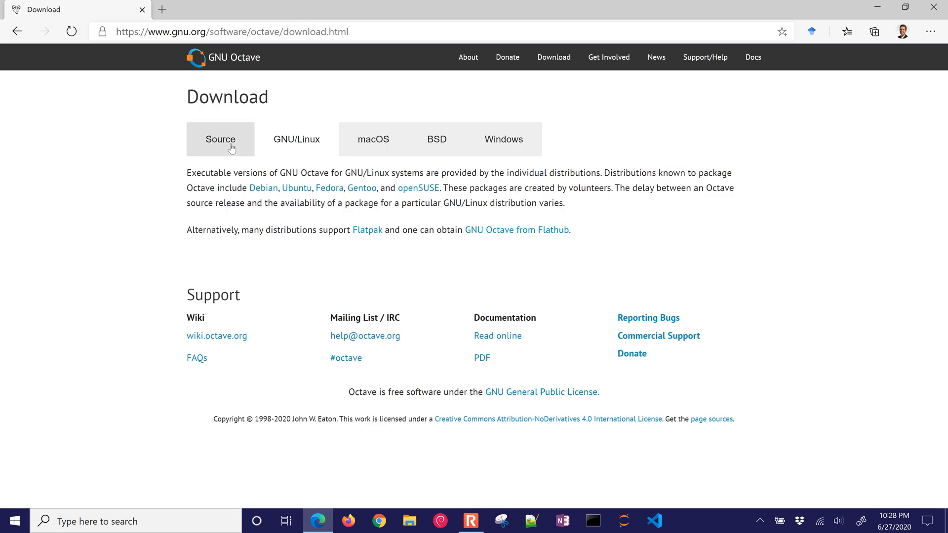
left_click(502, 139)
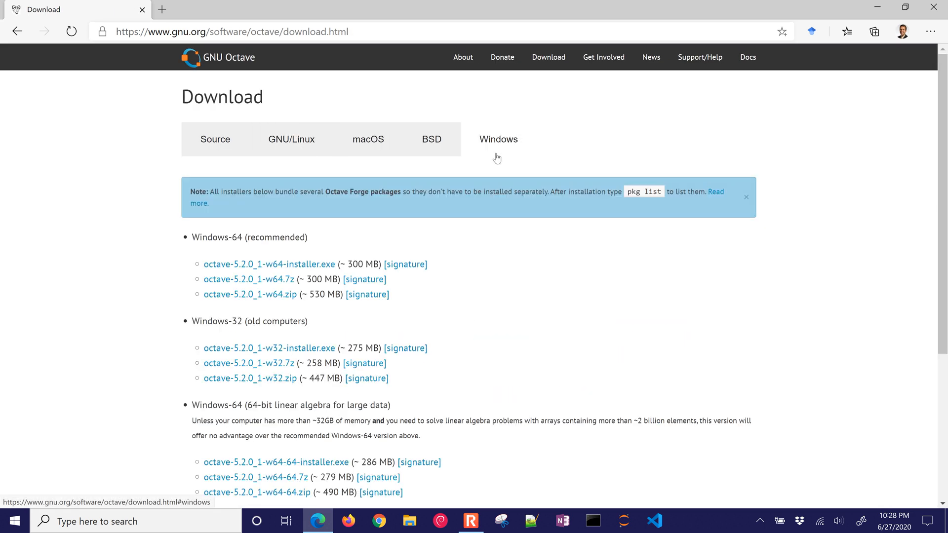
left_click(498, 140)
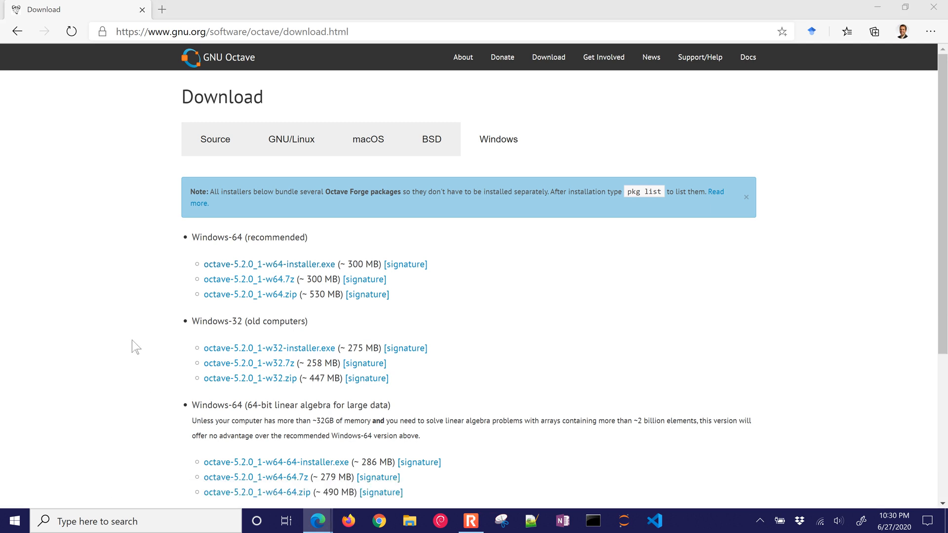
mouse_move(910, 80)
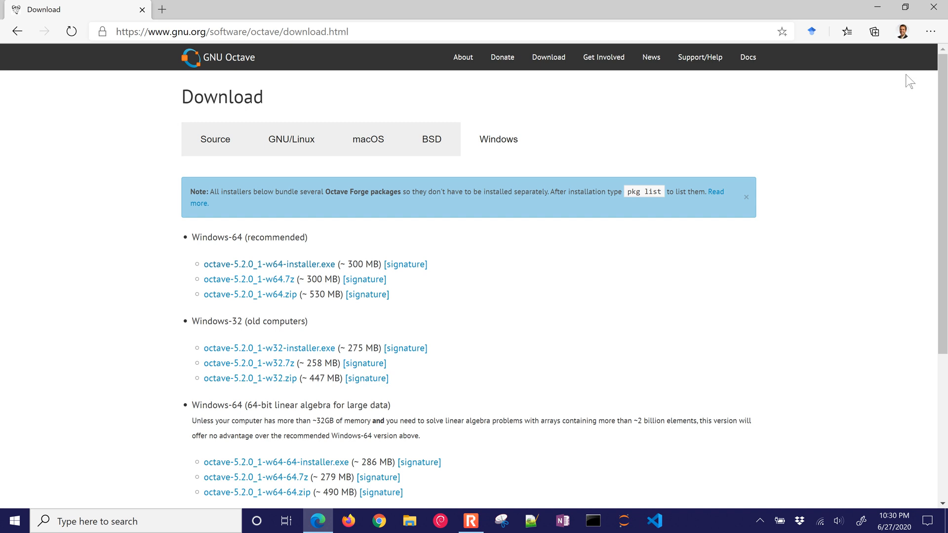
mouse_move(625, 147)
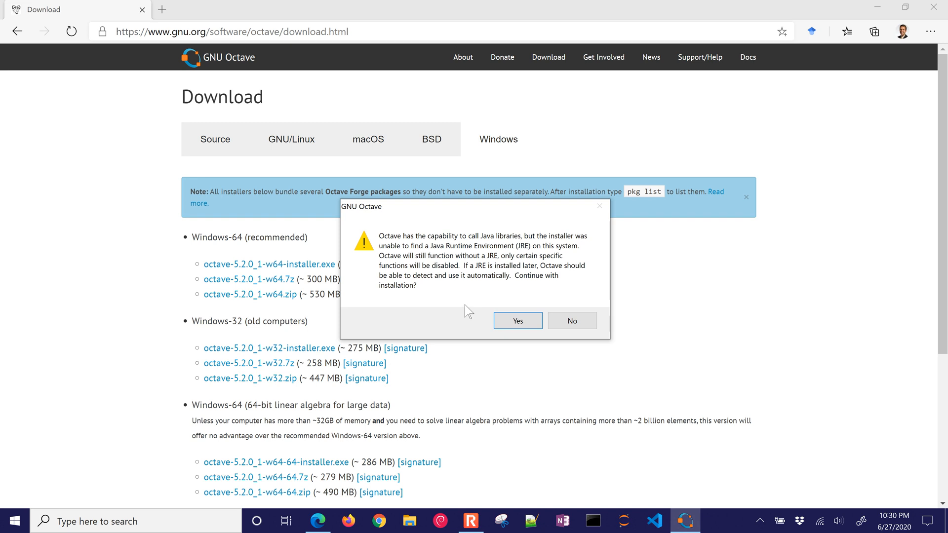
mouse_move(478, 298)
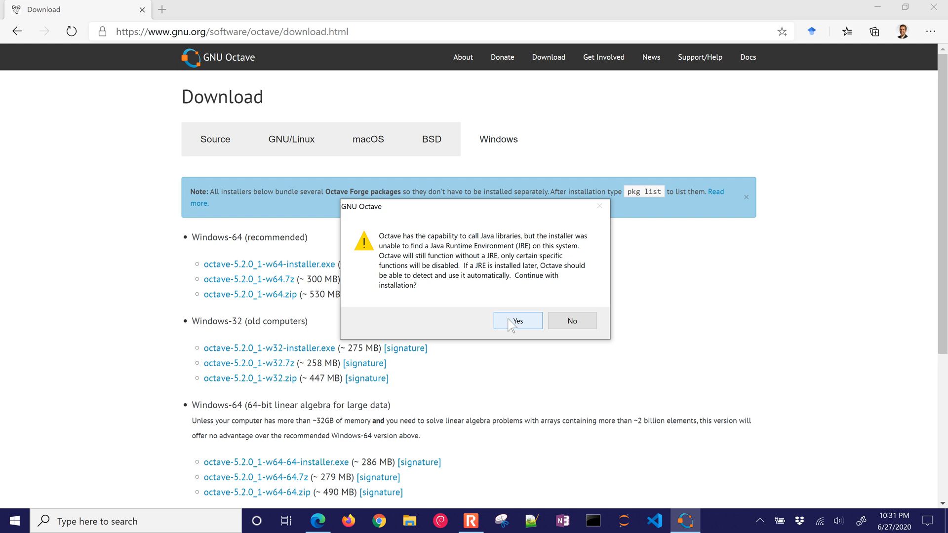
Install Octave 5.2.0 with default options, skipping Java, and untick Show Readme on completion
left_click(517, 321)
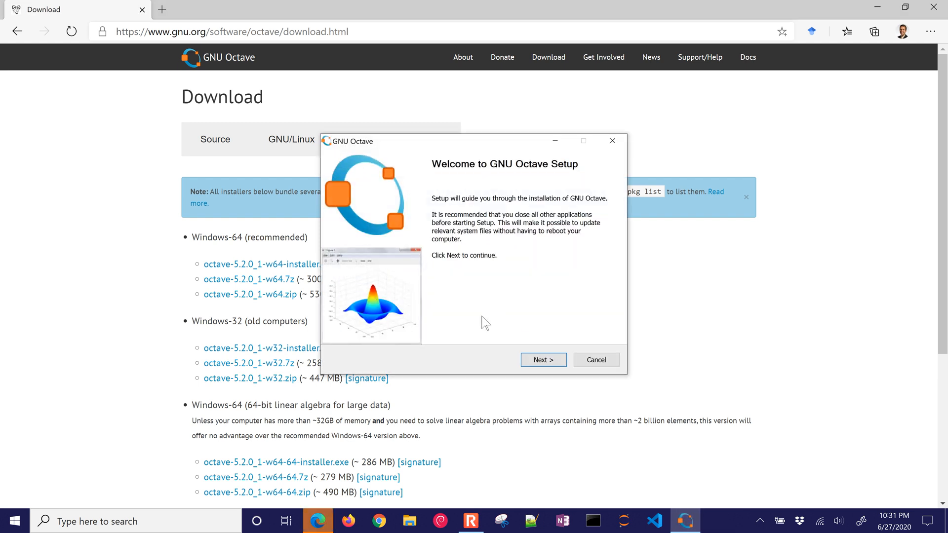
left_click(542, 360)
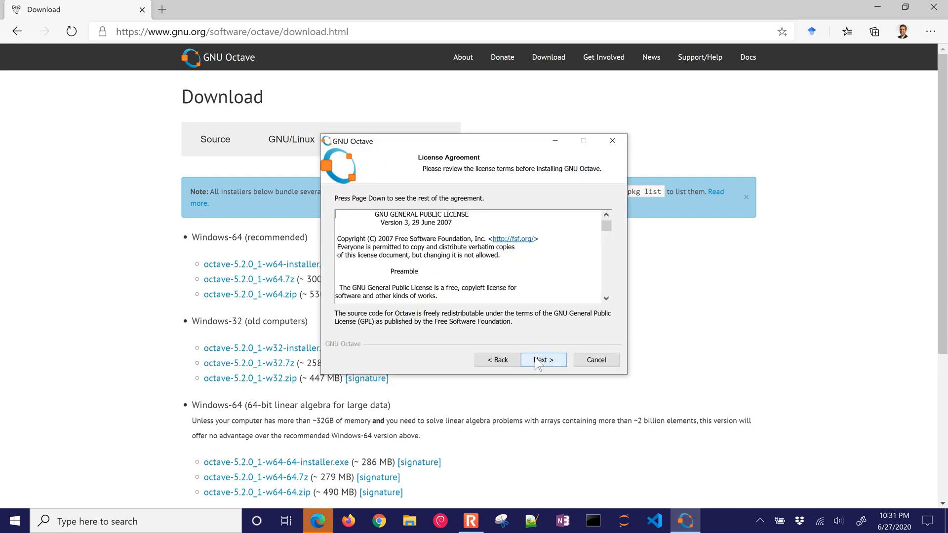
left_click(543, 359)
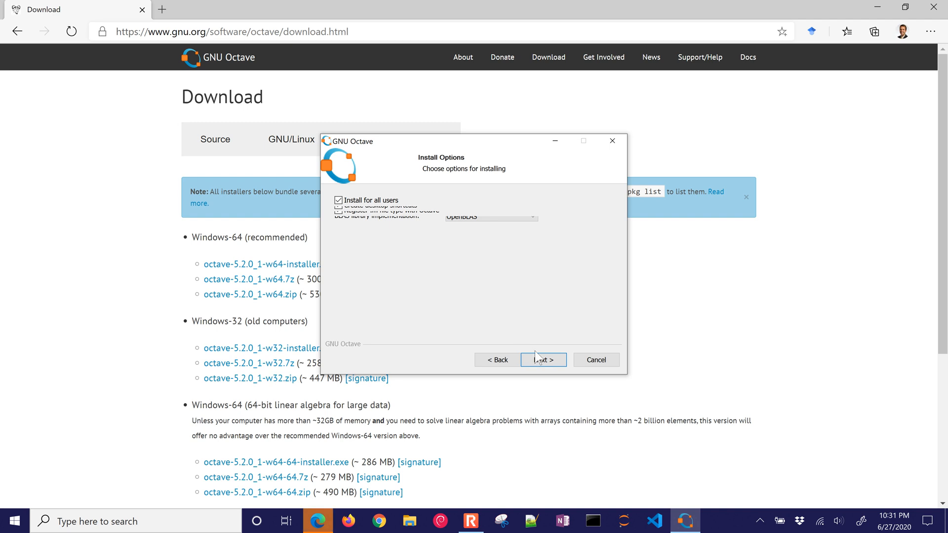
left_click(542, 360)
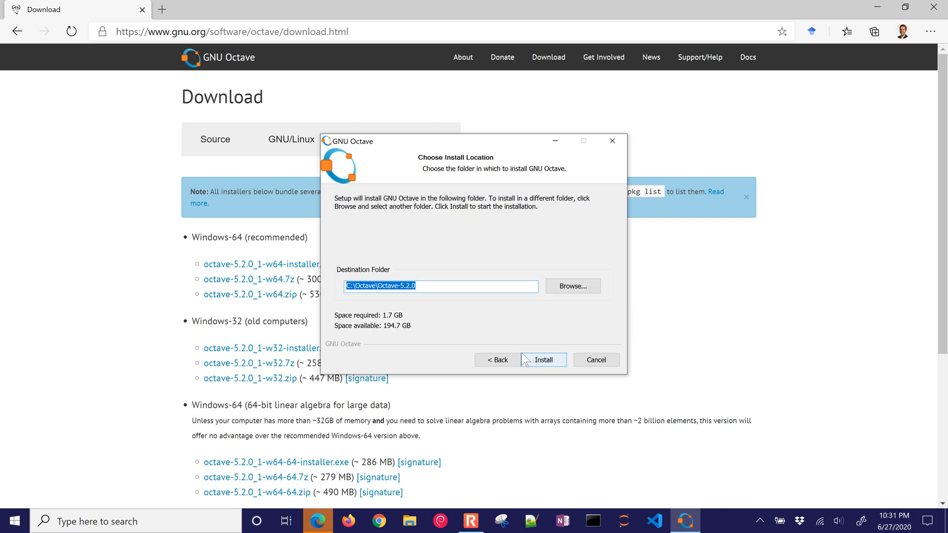
left_click(543, 360)
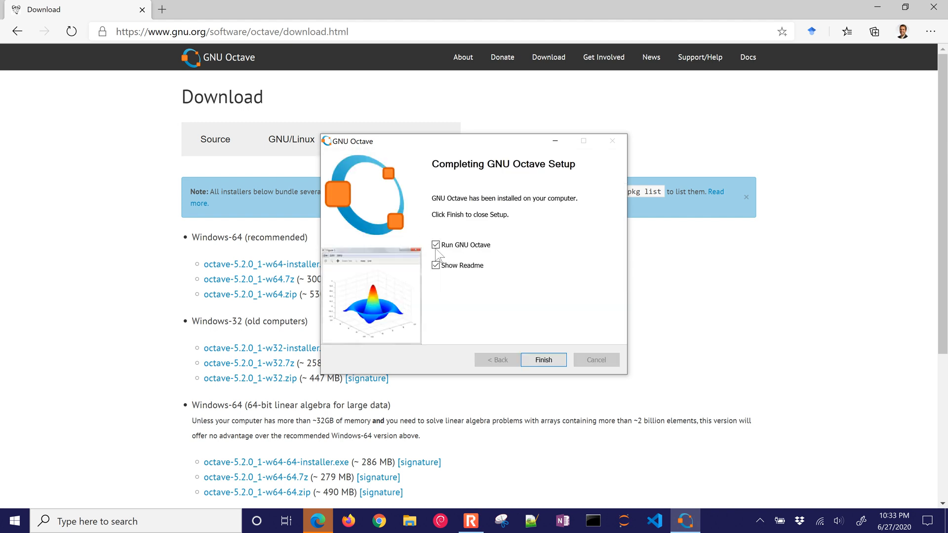
left_click(435, 264)
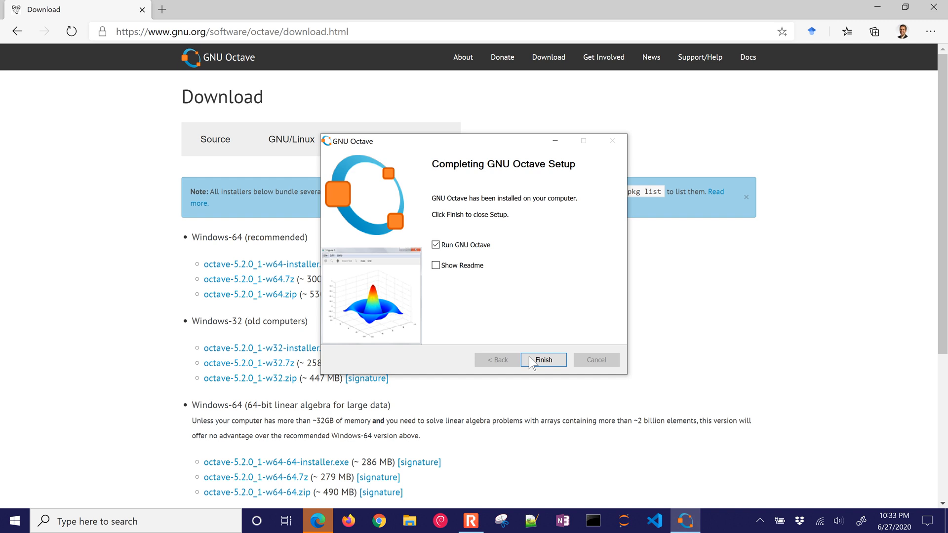
Finish the installer and complete the Welcome to Octave wizard without community news
left_click(542, 360)
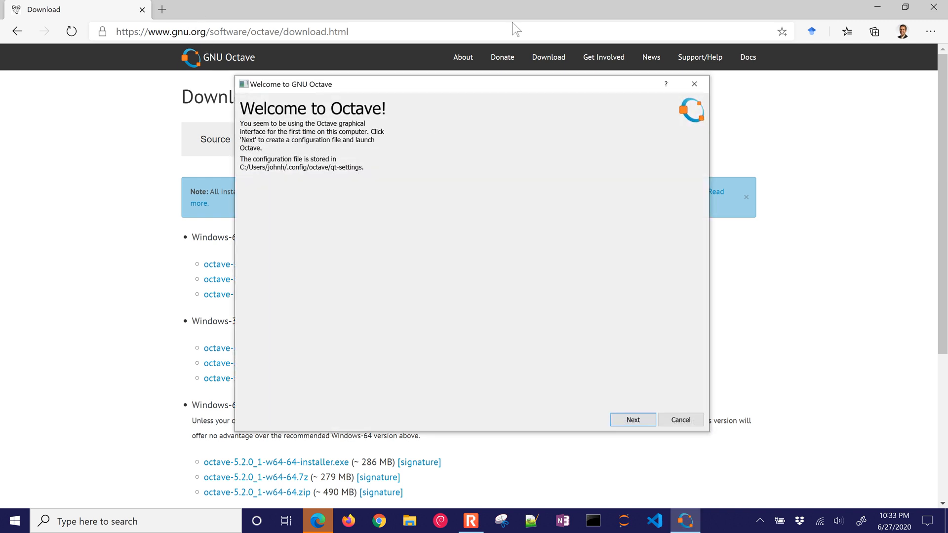
mouse_move(487, 136)
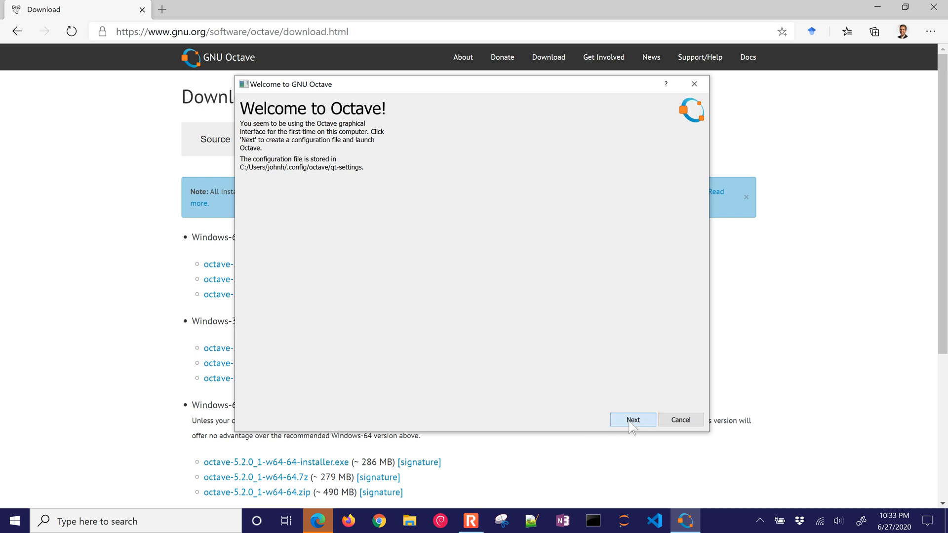
left_click(632, 420)
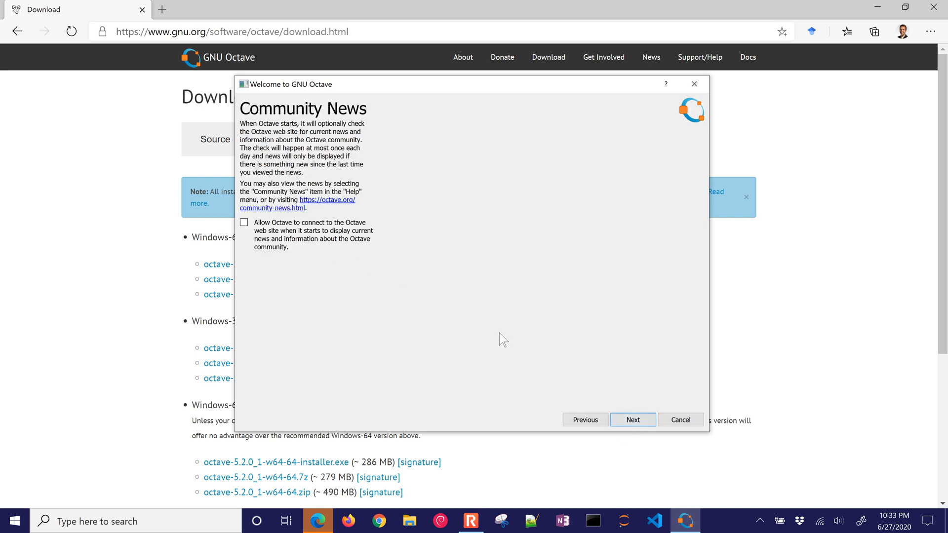
left_click(632, 420)
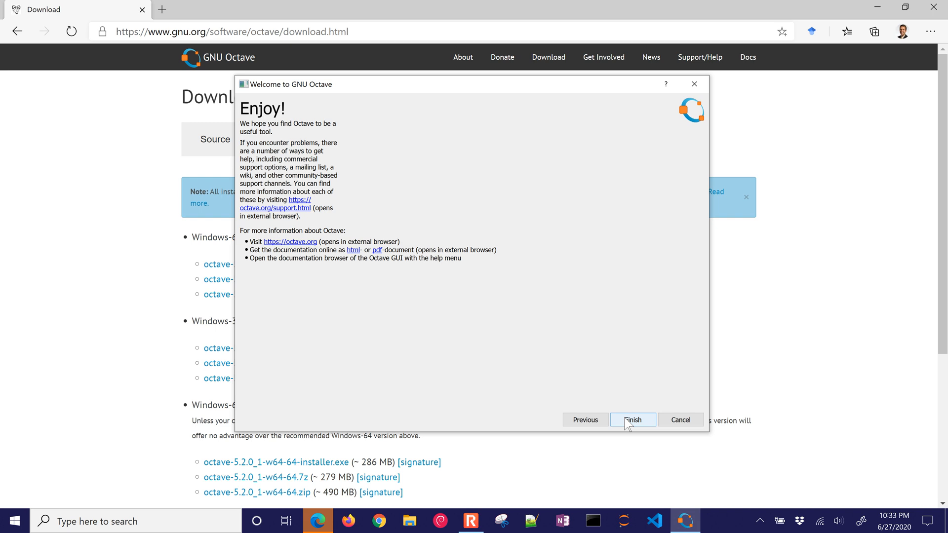
left_click(632, 420)
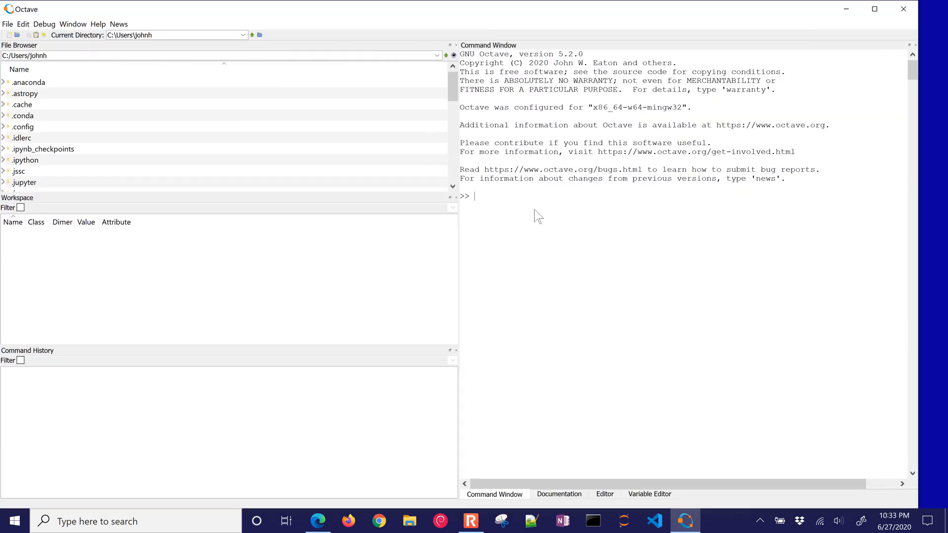
Run pkg install -forge arduino in the Octave Command Window
left_click(28, 82)
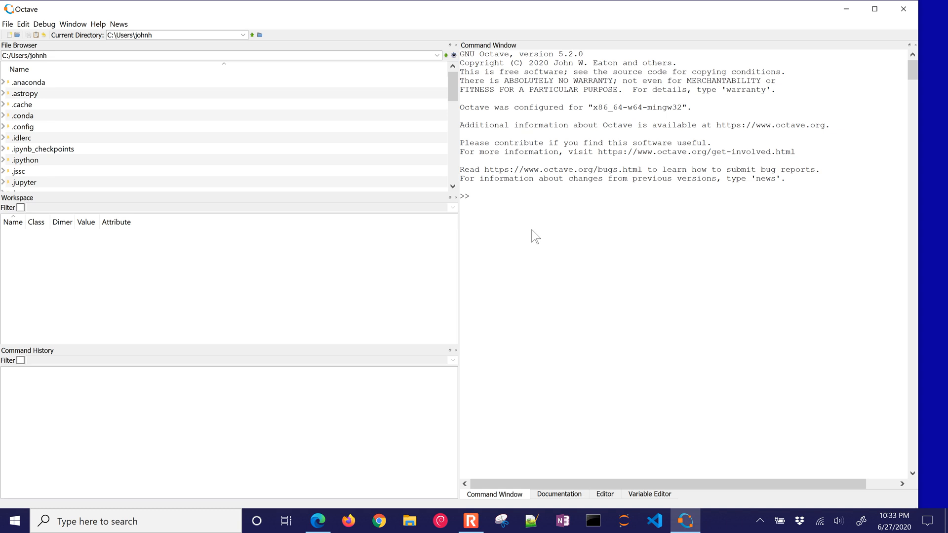
type("pkg")
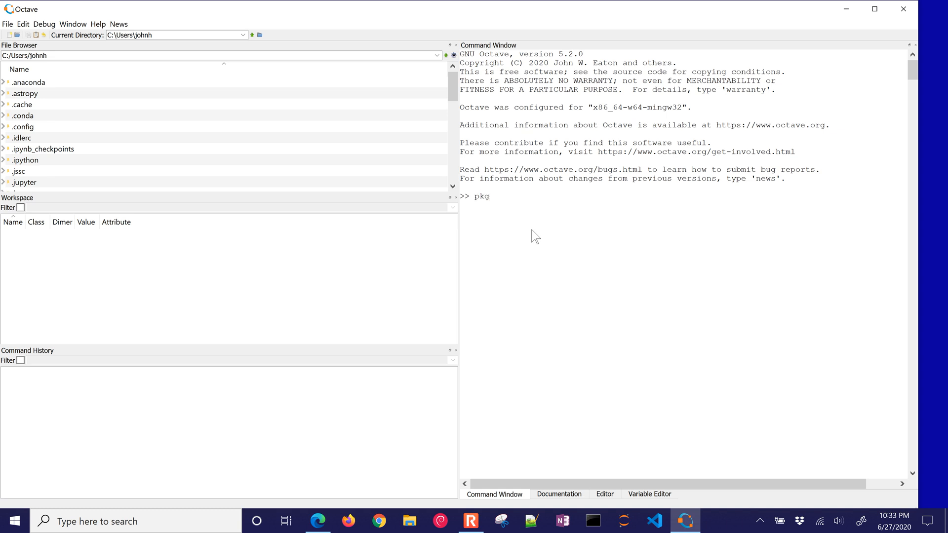
type("install")
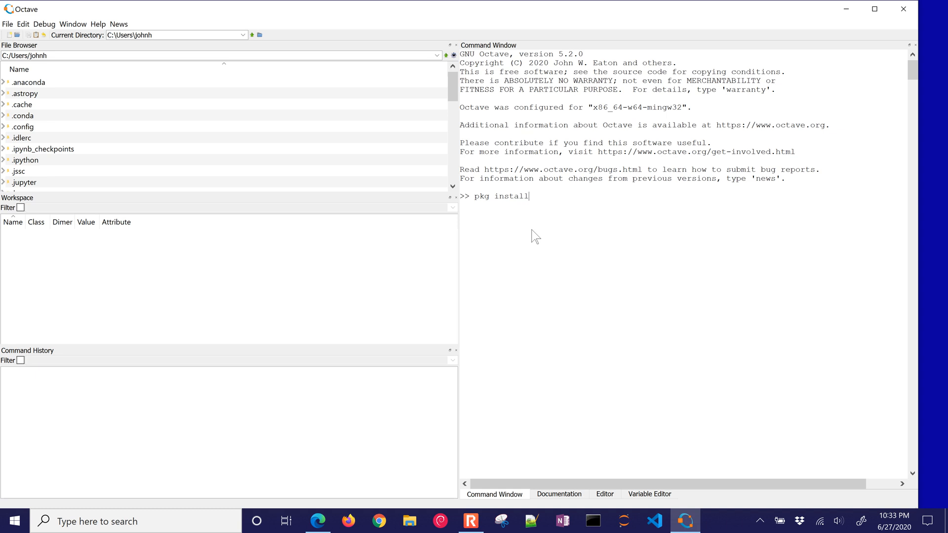
type("-forge ard")
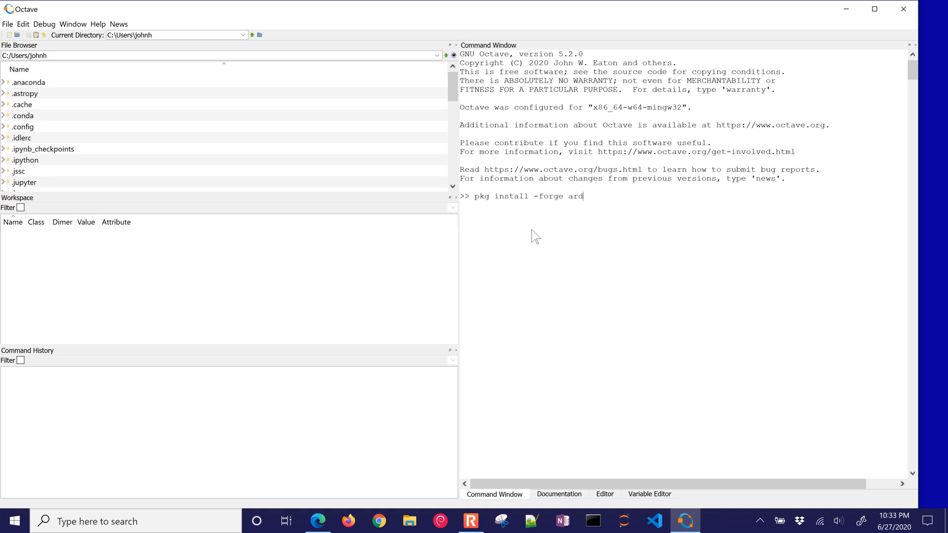
type("uino")
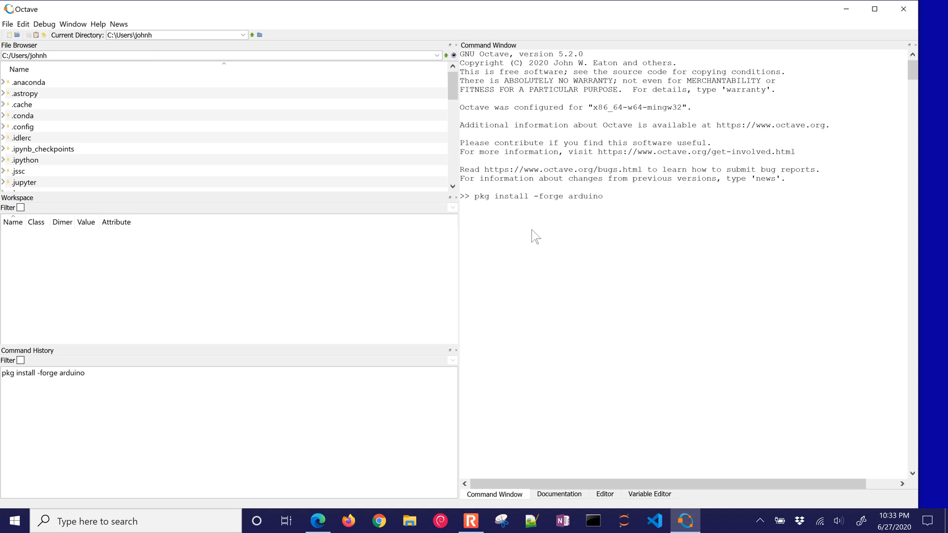
mouse_move(527, 231)
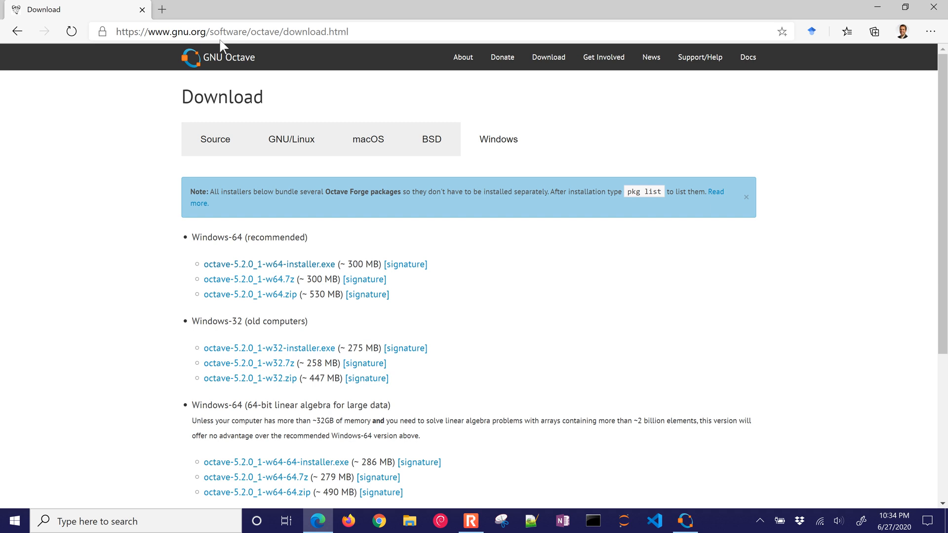
Search Google for 'arduino ide download' and view the Arduino IDE 1.8.13 download section
type("arduino ide d")
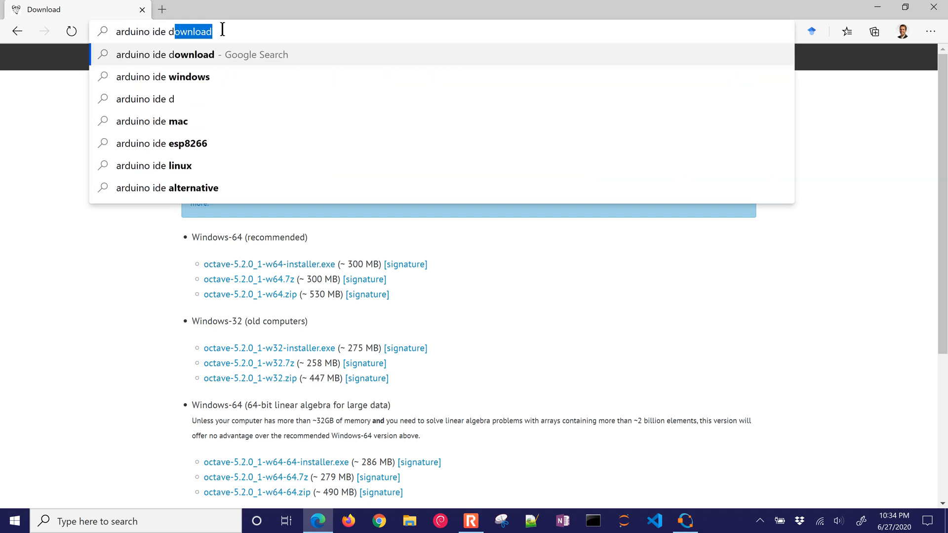
key("Enter")
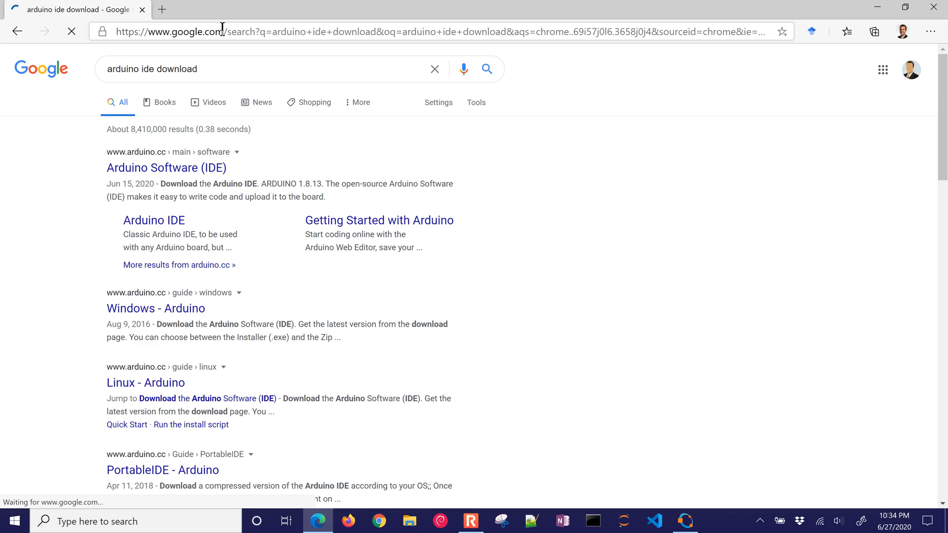
left_click(166, 168)
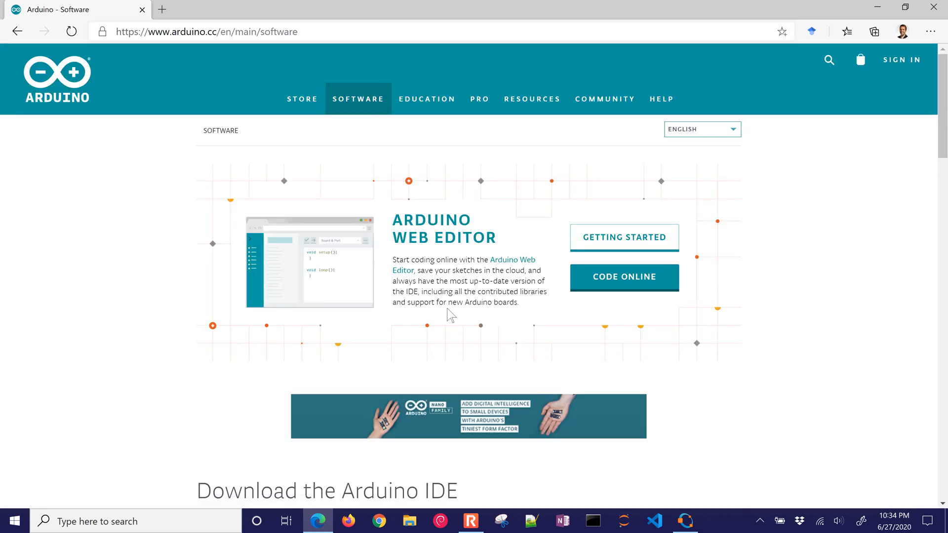
scroll("down", 3)
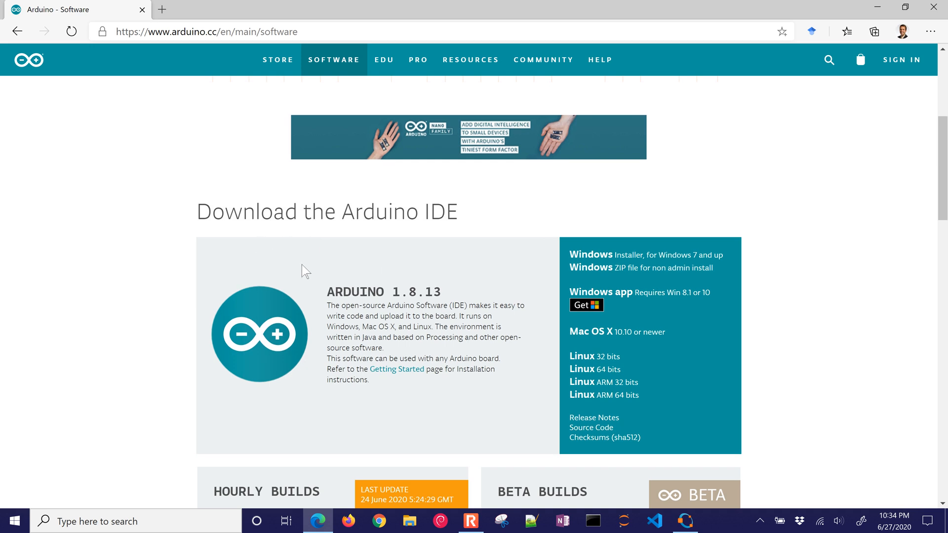
mouse_move(593, 254)
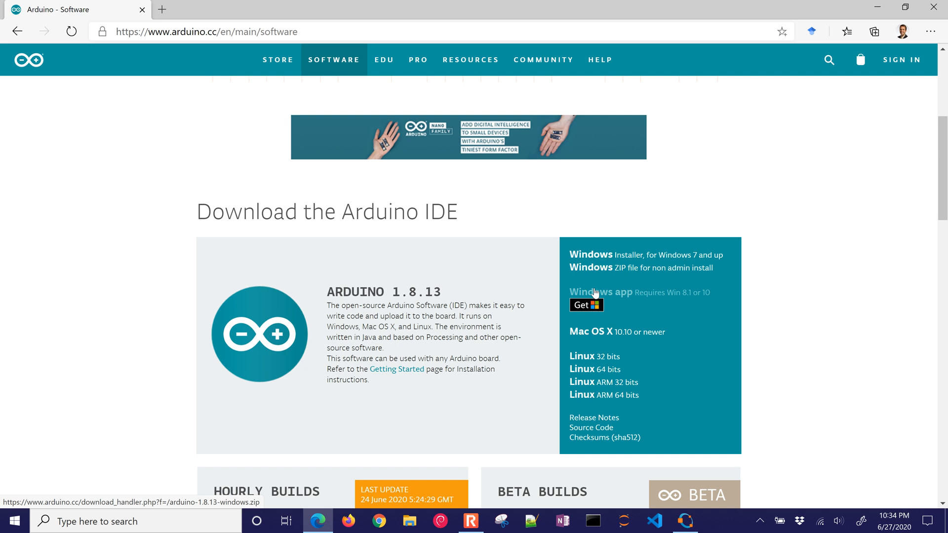
mouse_move(583, 395)
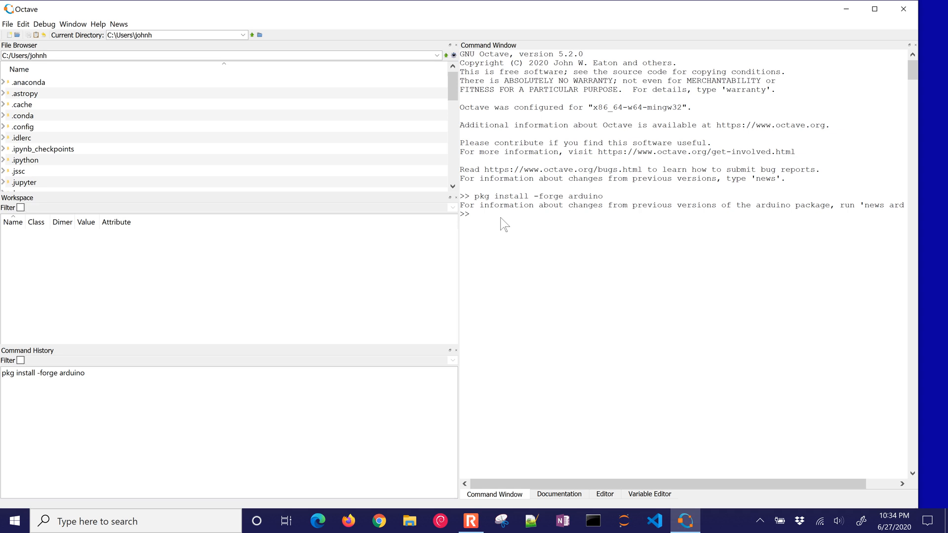
Run arduinosetup, then pkg load arduino, then arduinosetup again in Octave
type("arduinosetu")
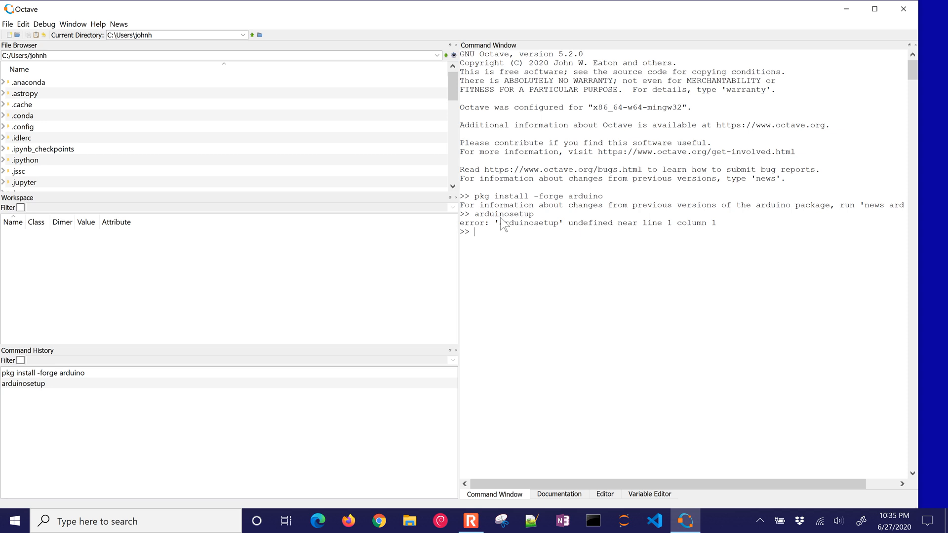
type("pkg")
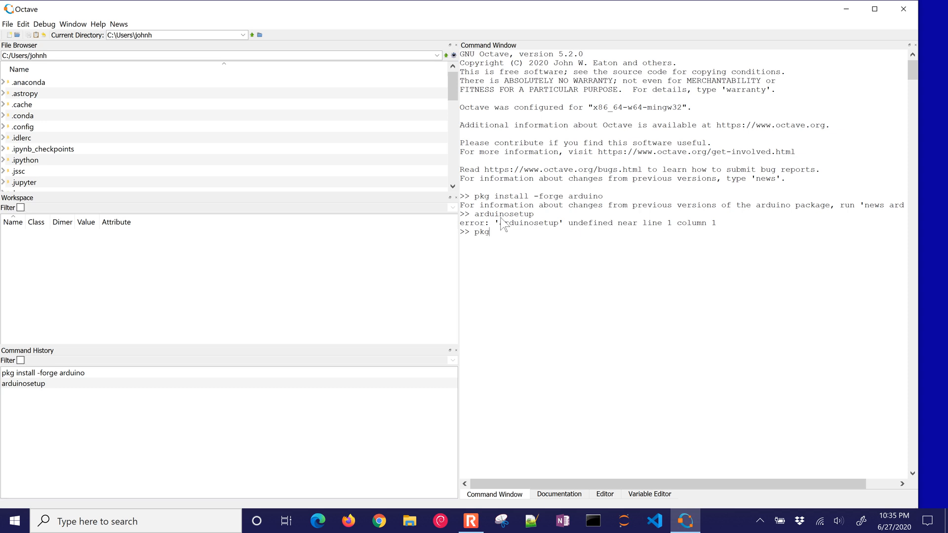
type("load")
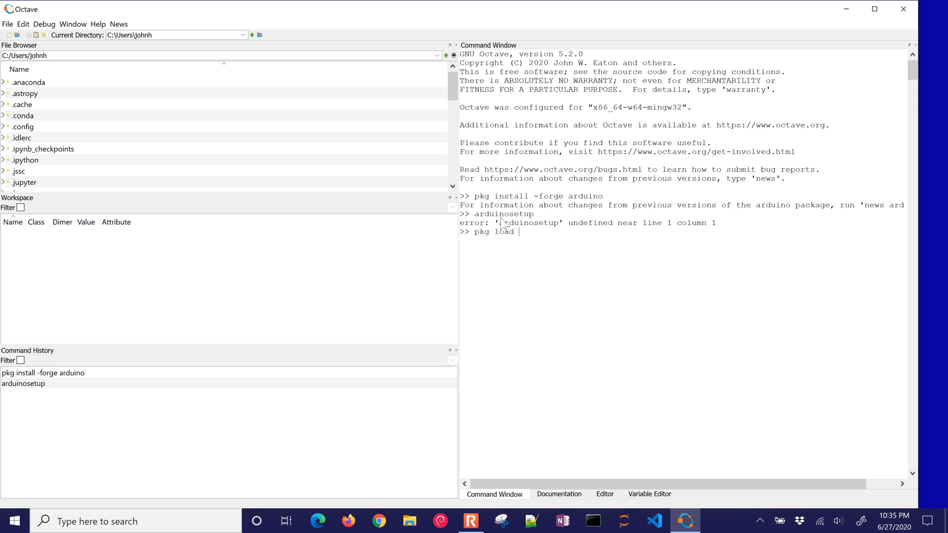
type("arduino")
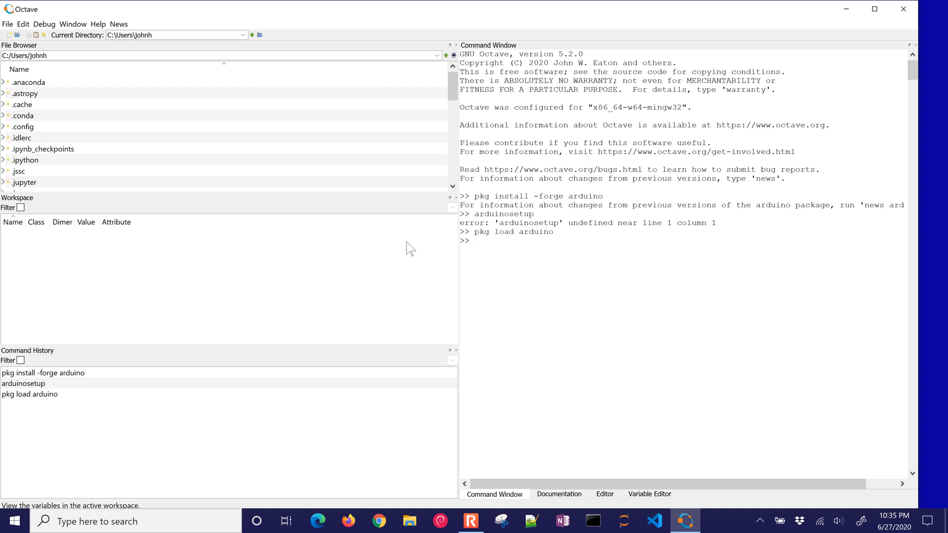
type("arduinosetup")
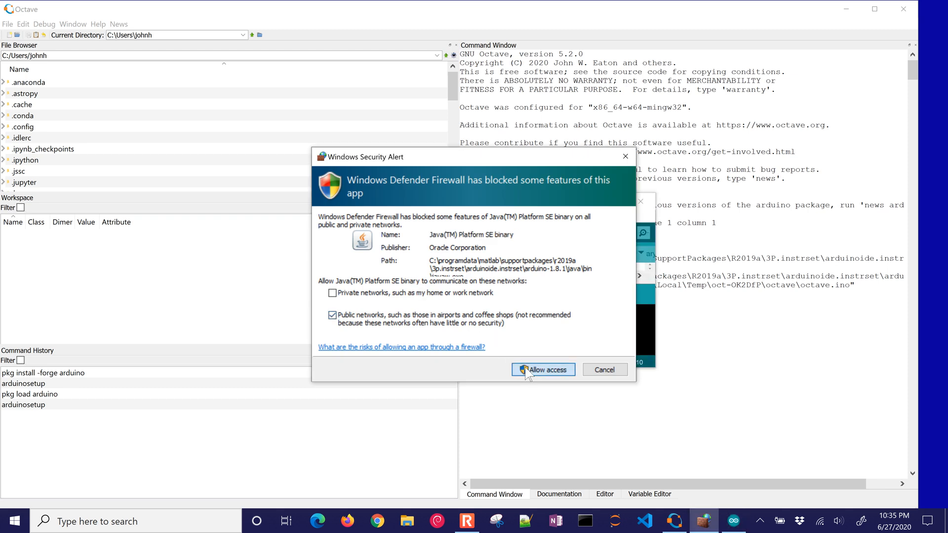
Allow Java through the firewall, decline the Arduino update, and maximize the IDE window
left_click(542, 369)
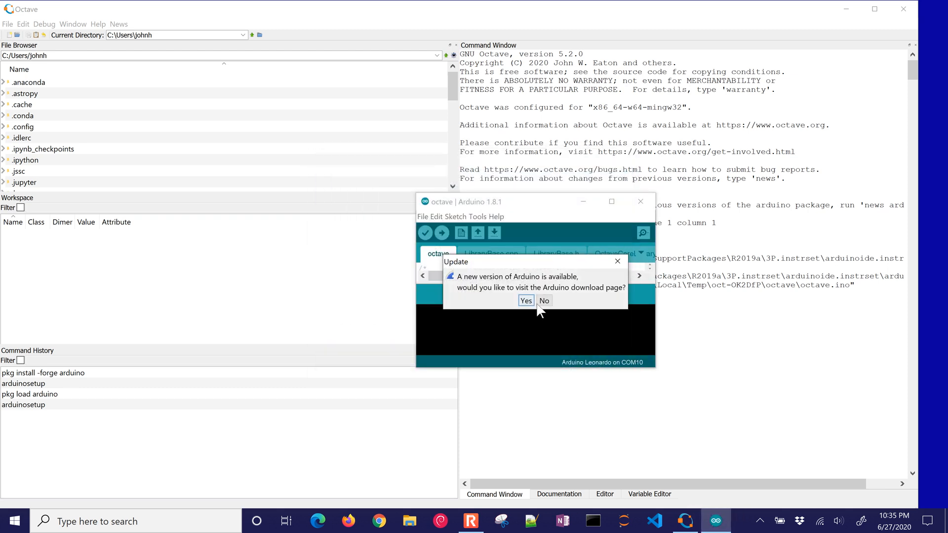
left_click(543, 301)
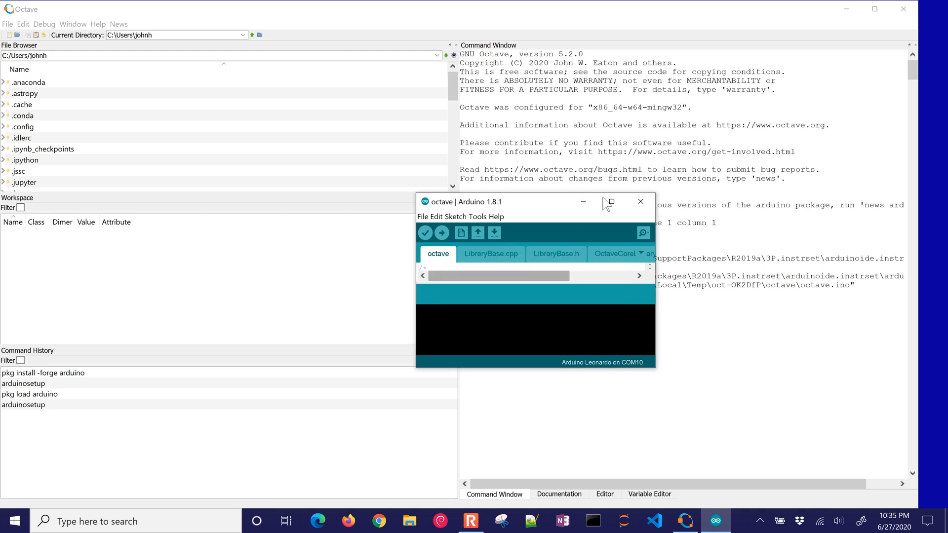
left_click(610, 201)
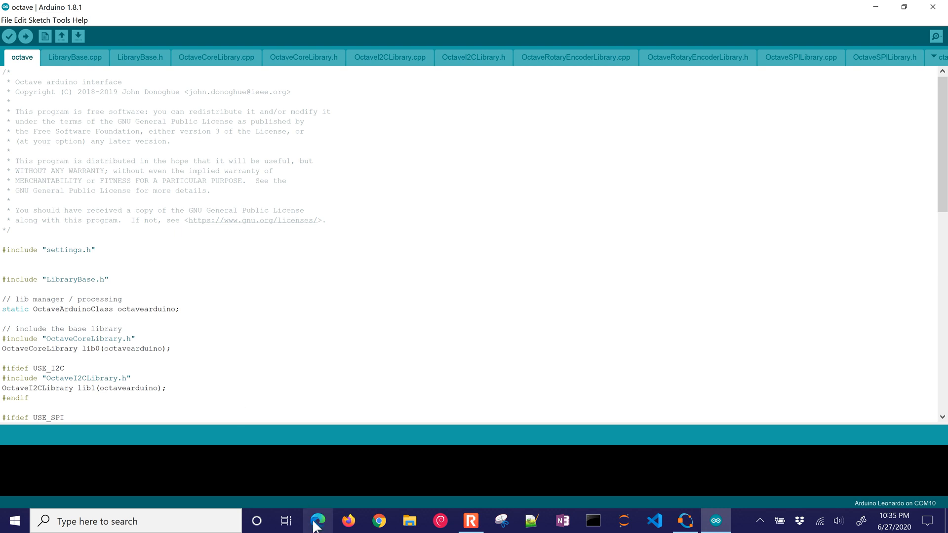
mouse_move(317, 521)
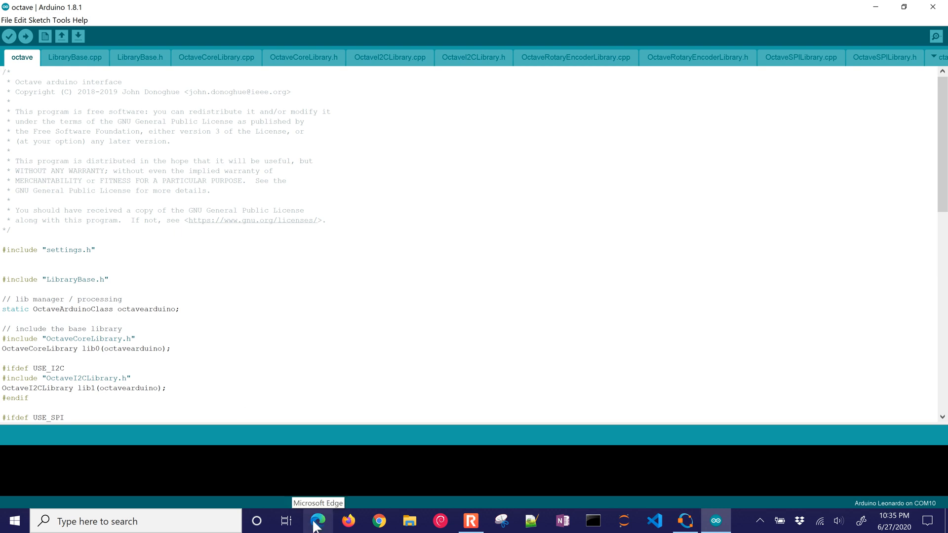
Bring up the apmonitor.com Temperature Control Lab page in Edge and scroll through it
left_click(317, 520)
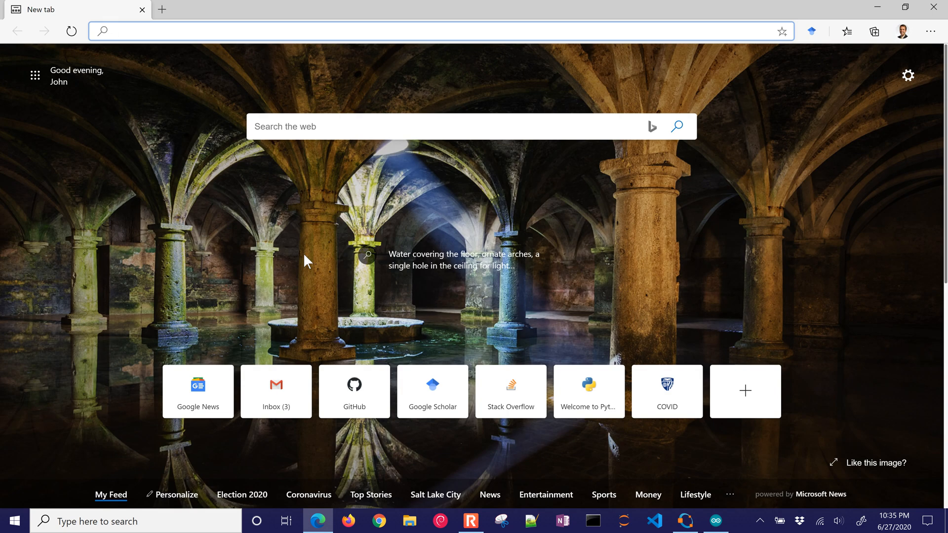
type("apmonitor.com/pdc/index.php/Main/ArduinoTemperatureControl")
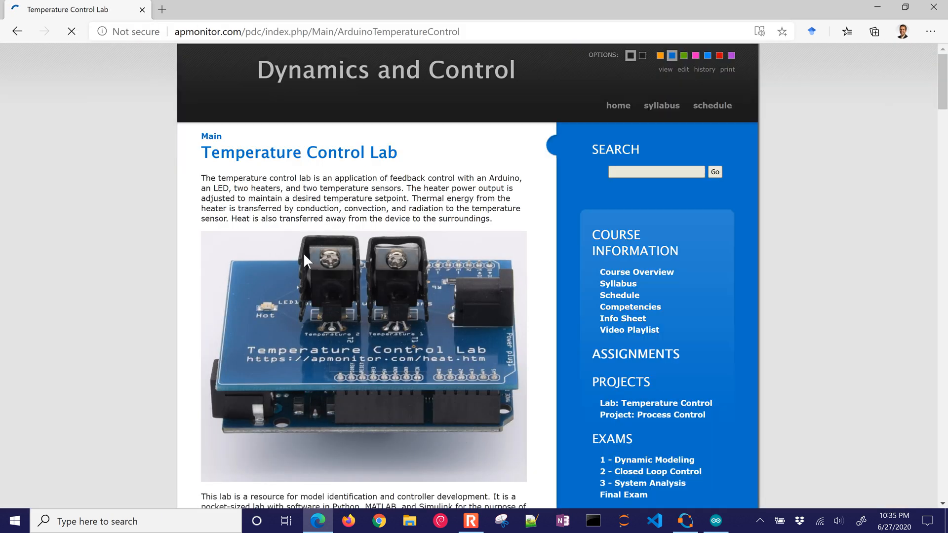
scroll("down", 3)
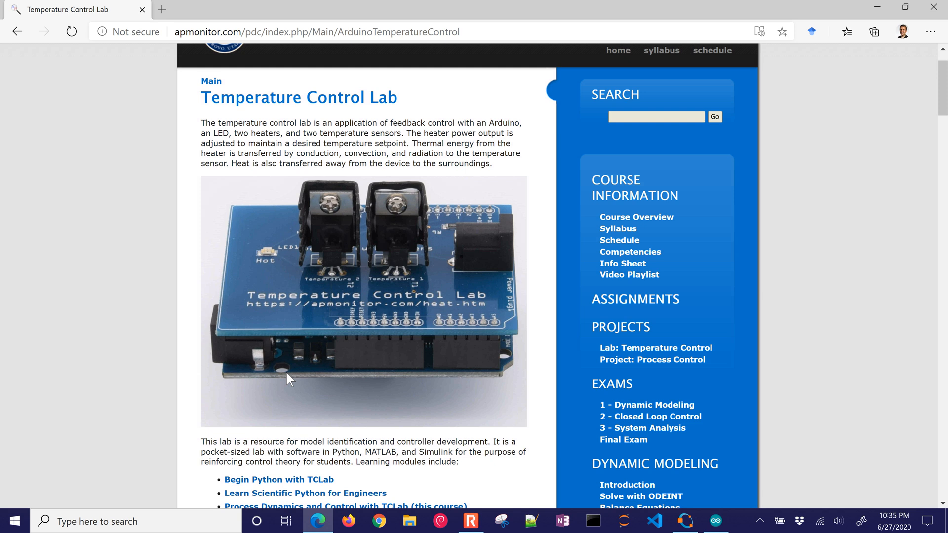
scroll("down", 3)
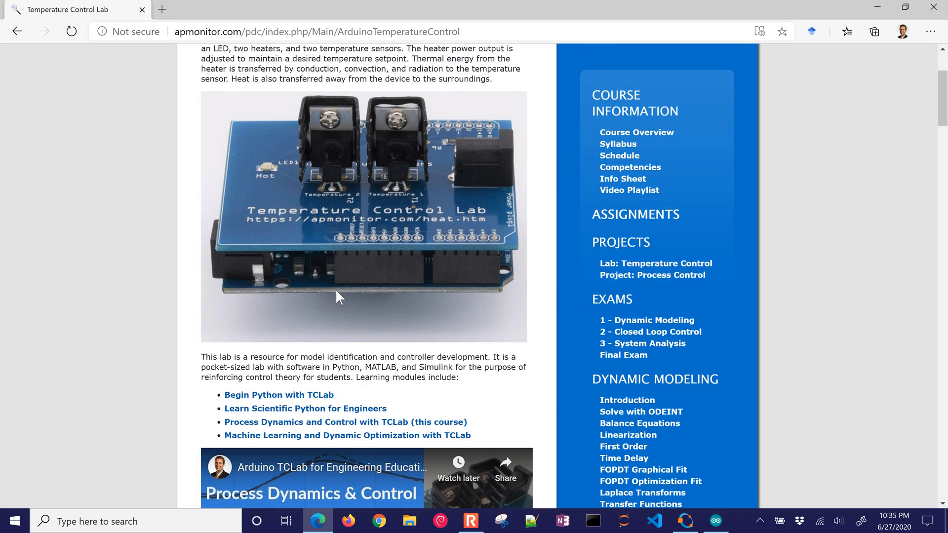
mouse_move(296, 281)
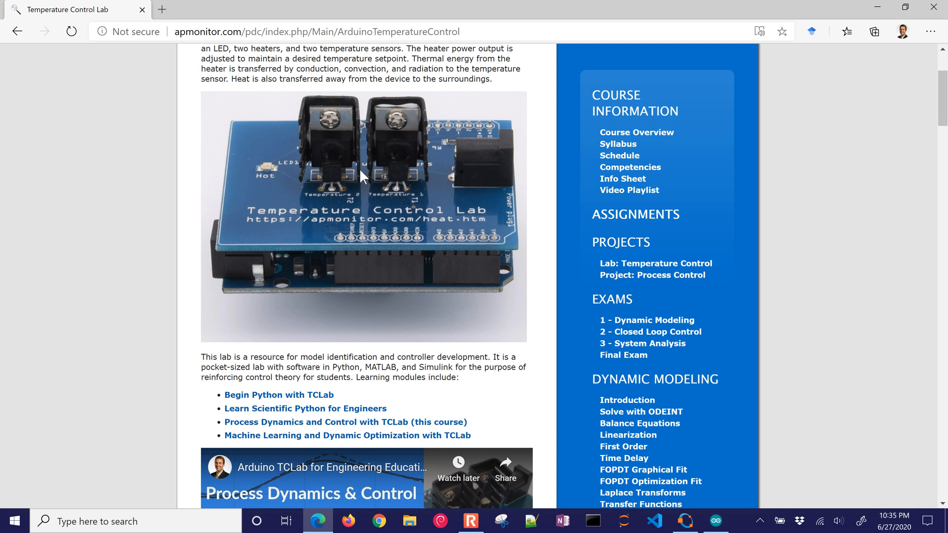
mouse_move(287, 184)
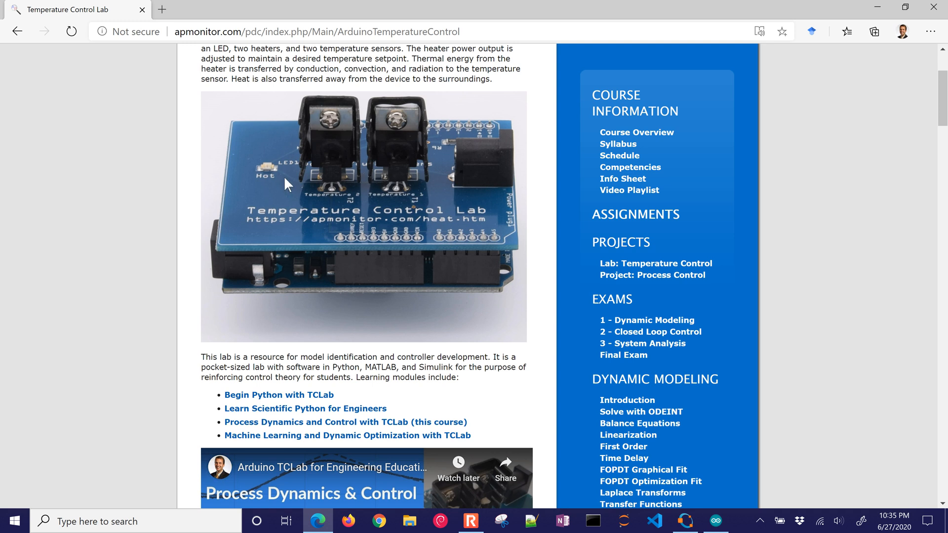
mouse_move(327, 151)
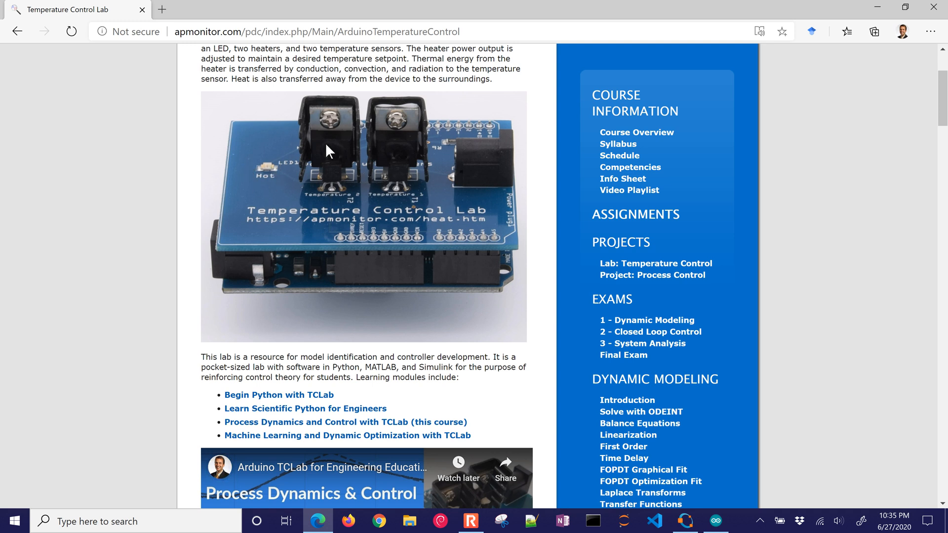
mouse_move(408, 156)
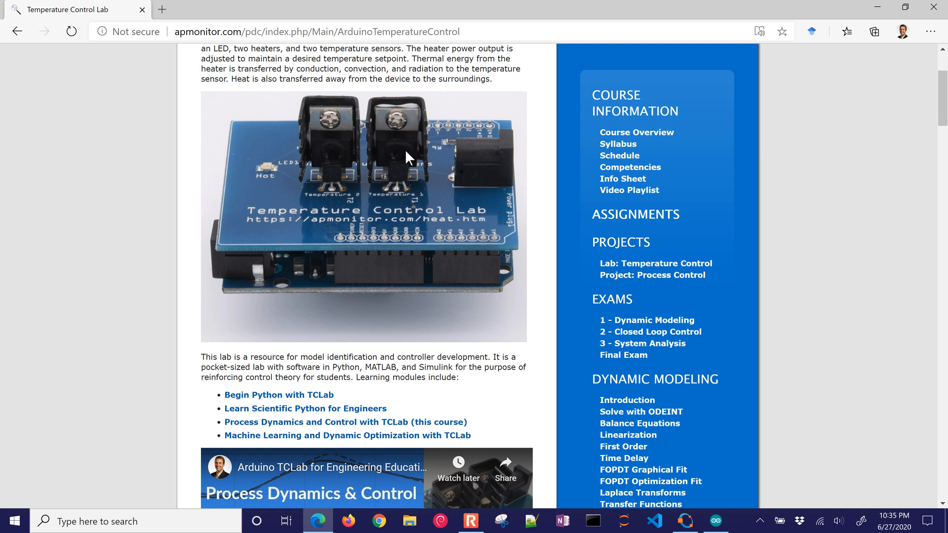
mouse_move(178, 9)
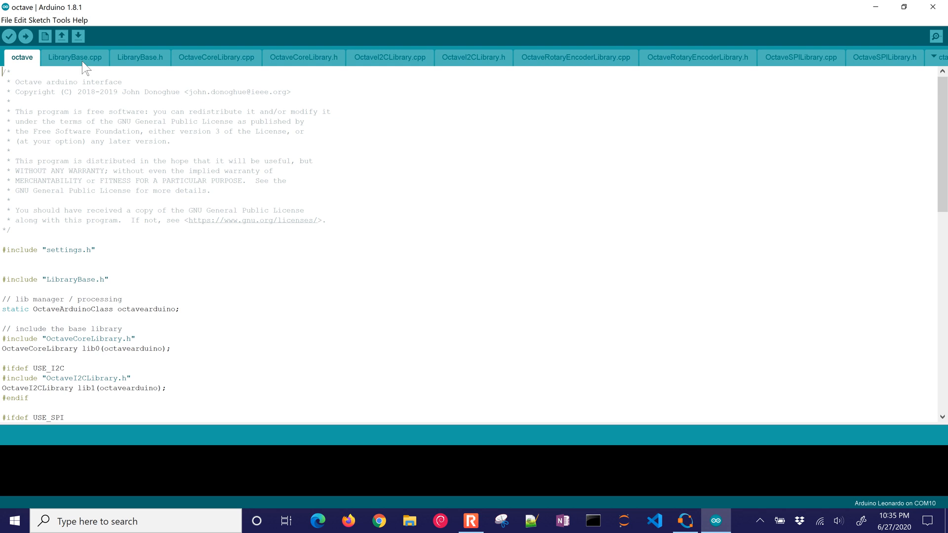
Upload the octave sketch to the Arduino Leonardo on COM11, then return to Octave
left_click(26, 36)
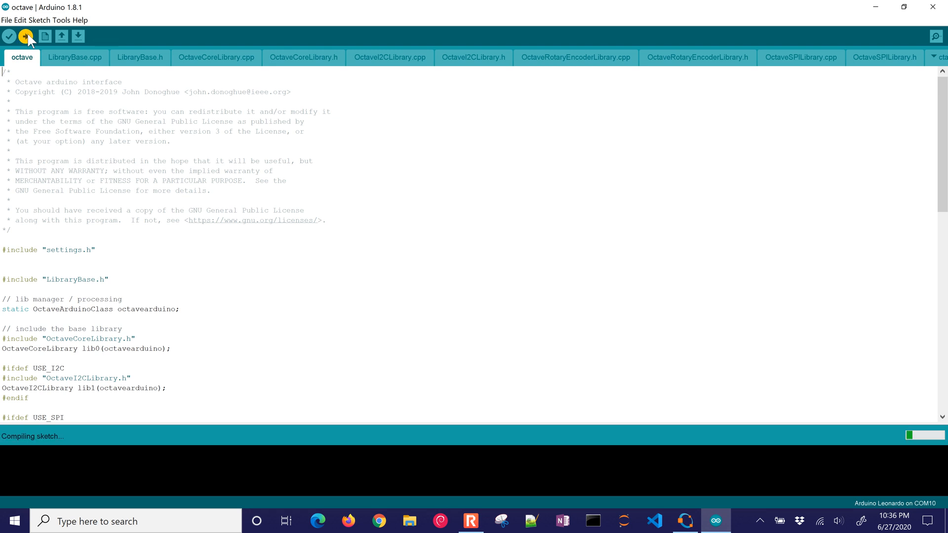
left_click(60, 20)
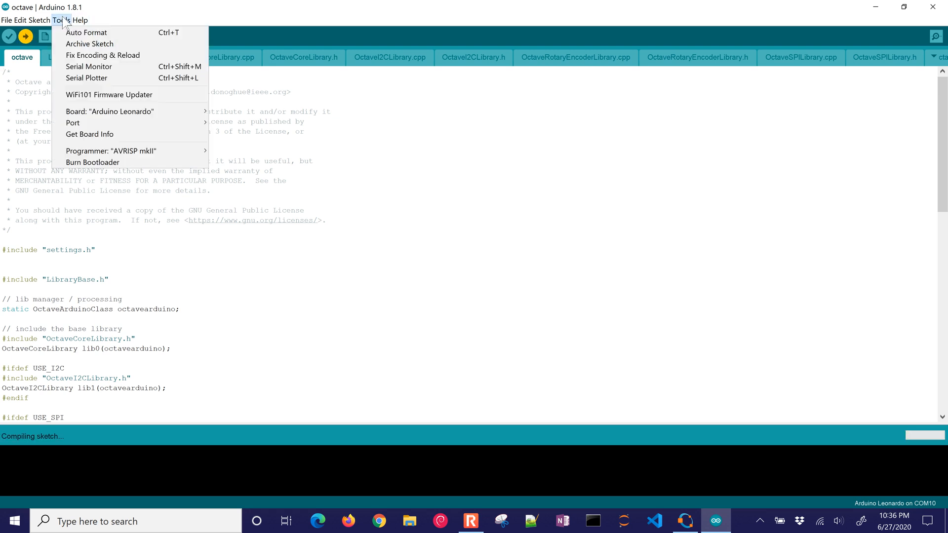
mouse_move(72, 122)
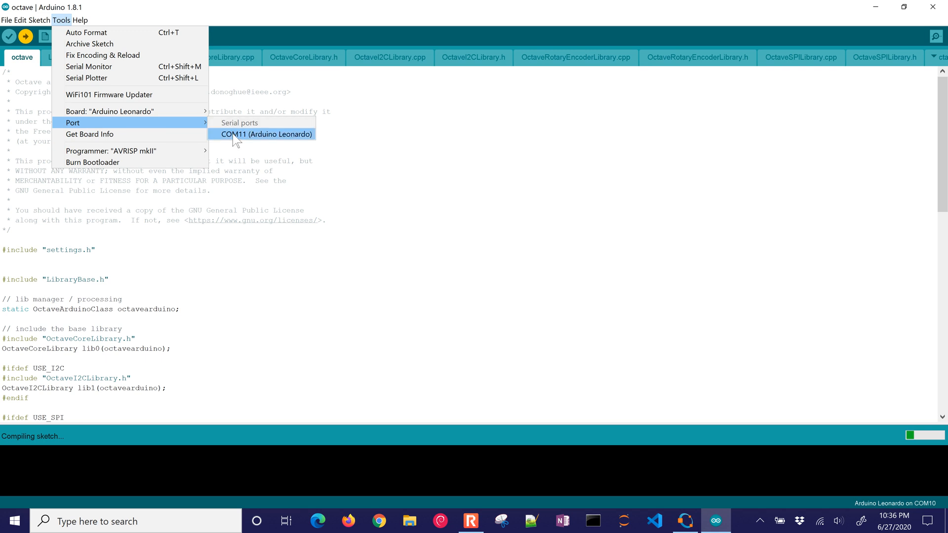
left_click(265, 134)
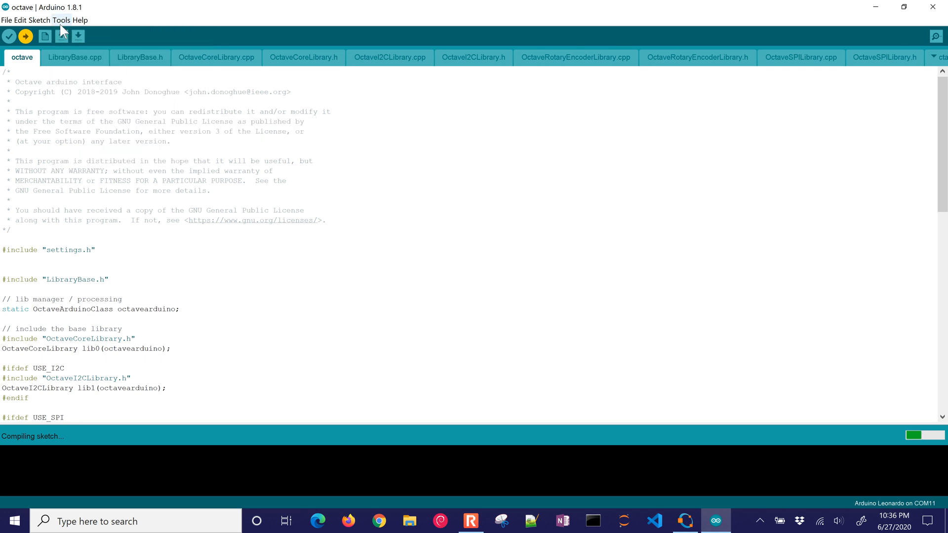
left_click(60, 20)
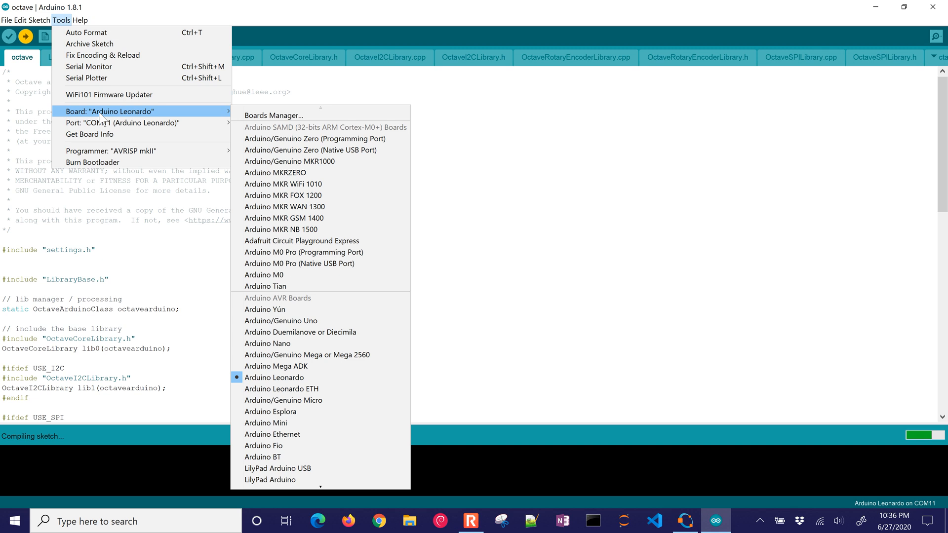
mouse_move(283, 218)
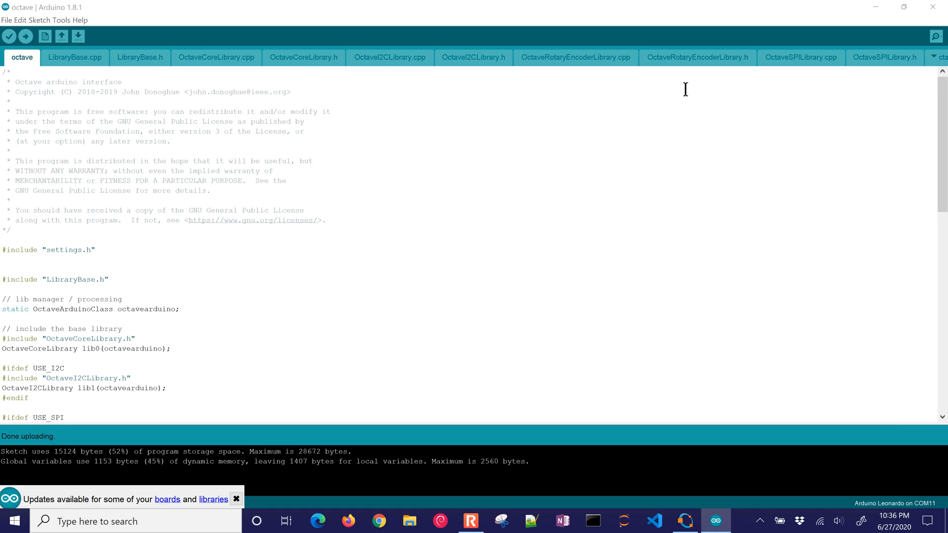
left_click(684, 520)
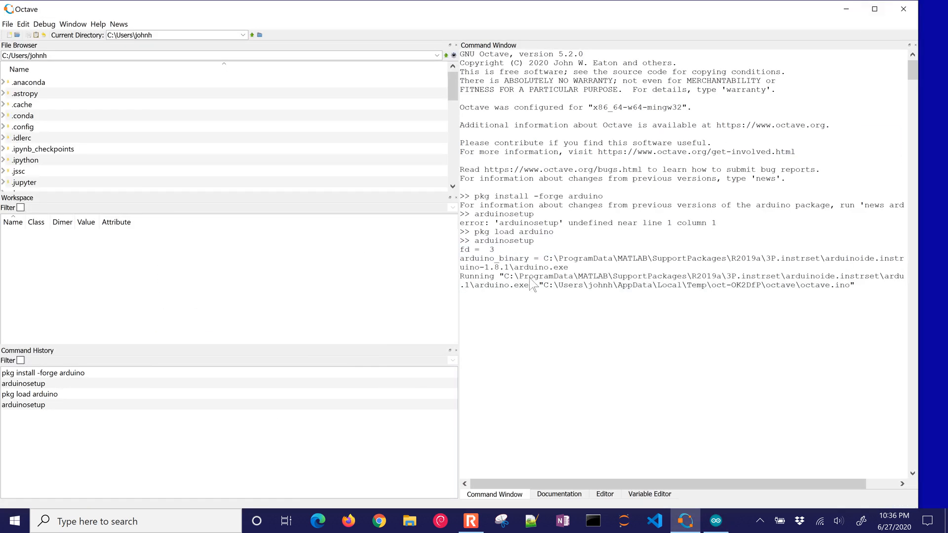
mouse_move(487, 319)
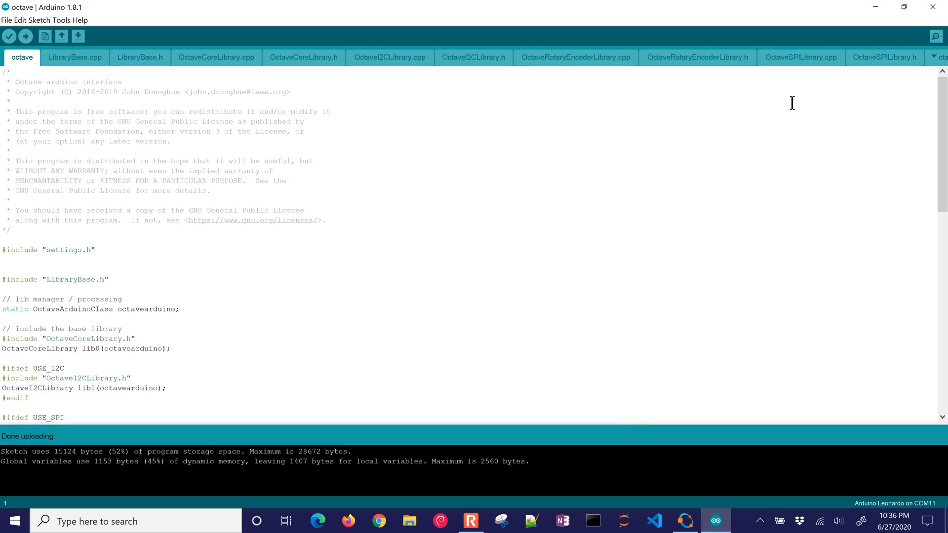
Return to the Octave command window after arduinosetup returns ans = 1 and clear it with clc
left_click(684, 520)
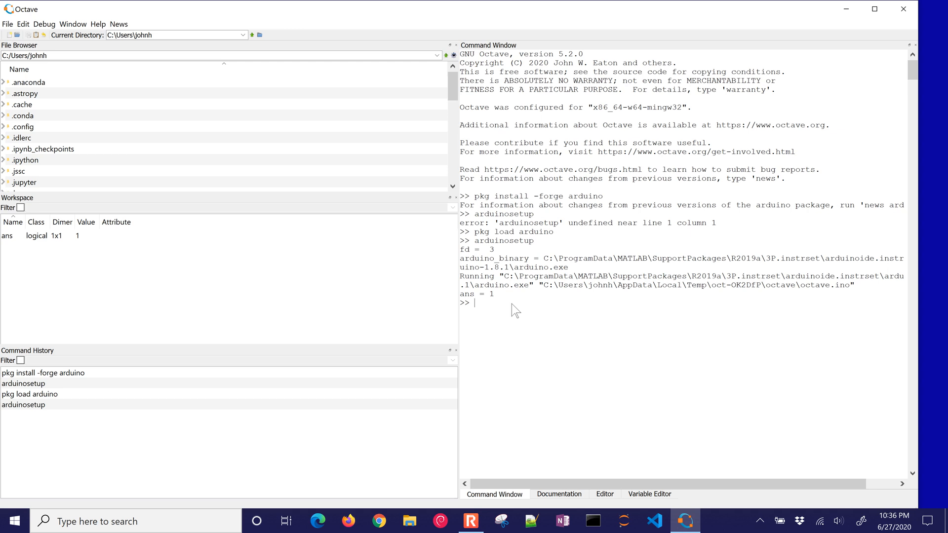
type("cl")
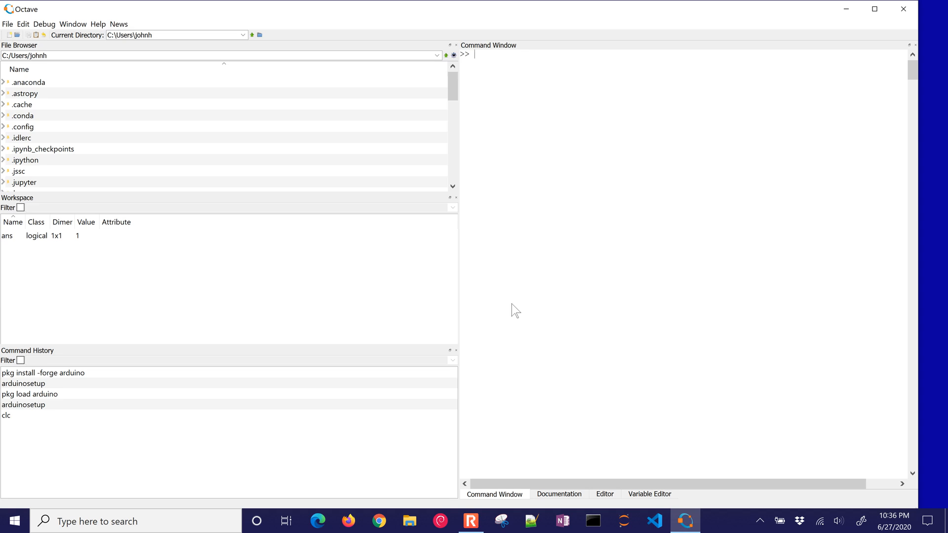
Run a = arduino to connect to the Leonardo board on COM11
type("a = a")
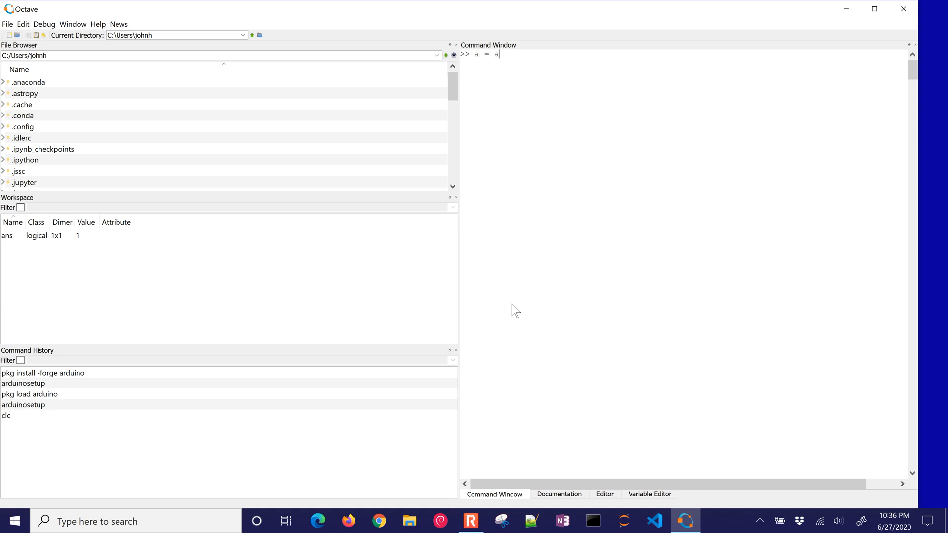
type("rduino")
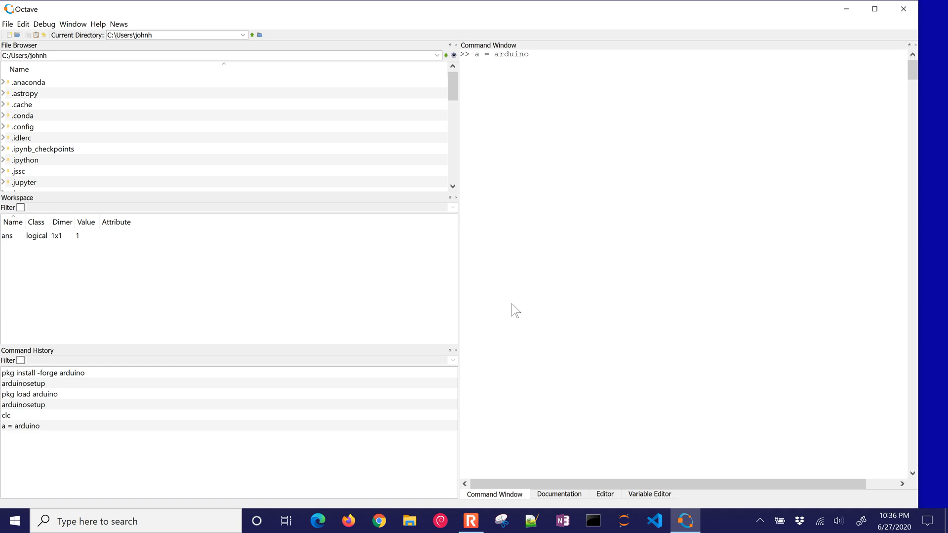
key("enter")
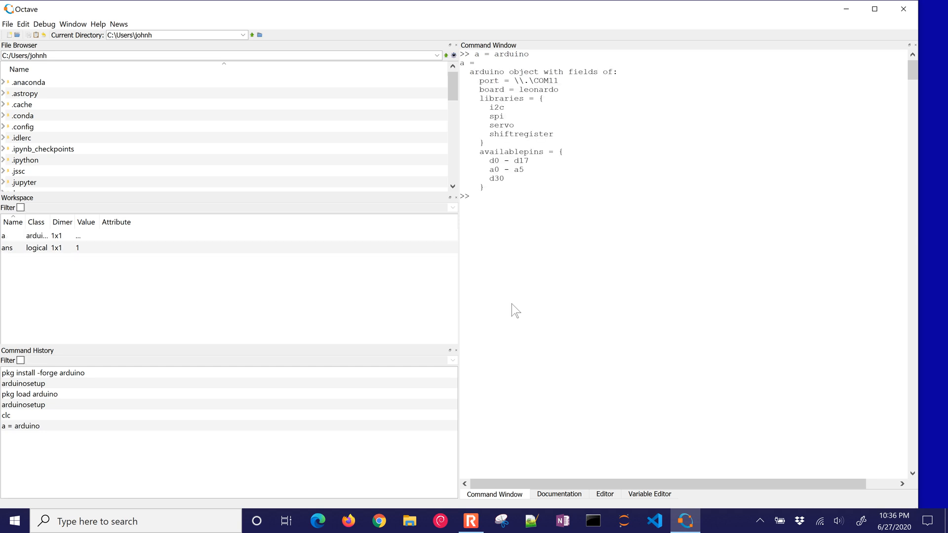
mouse_move(501, 79)
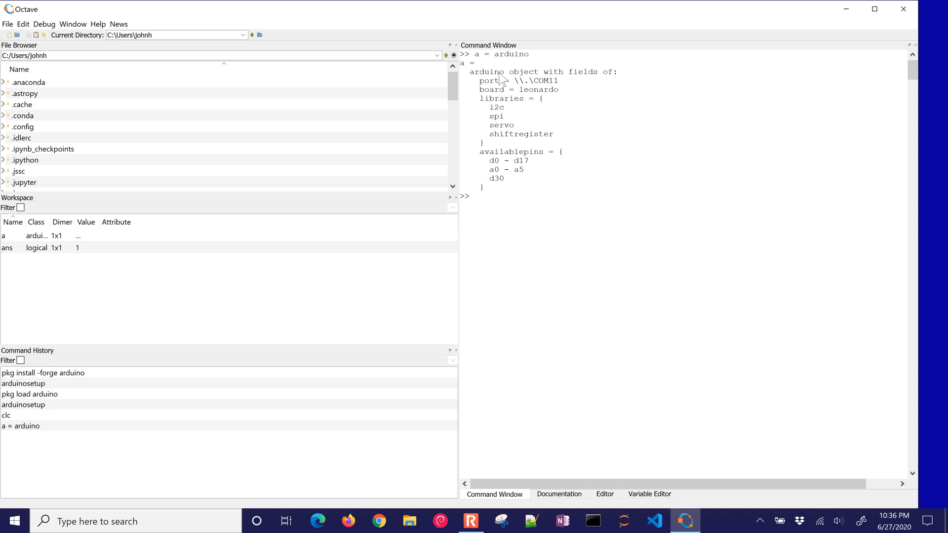
mouse_move(511, 109)
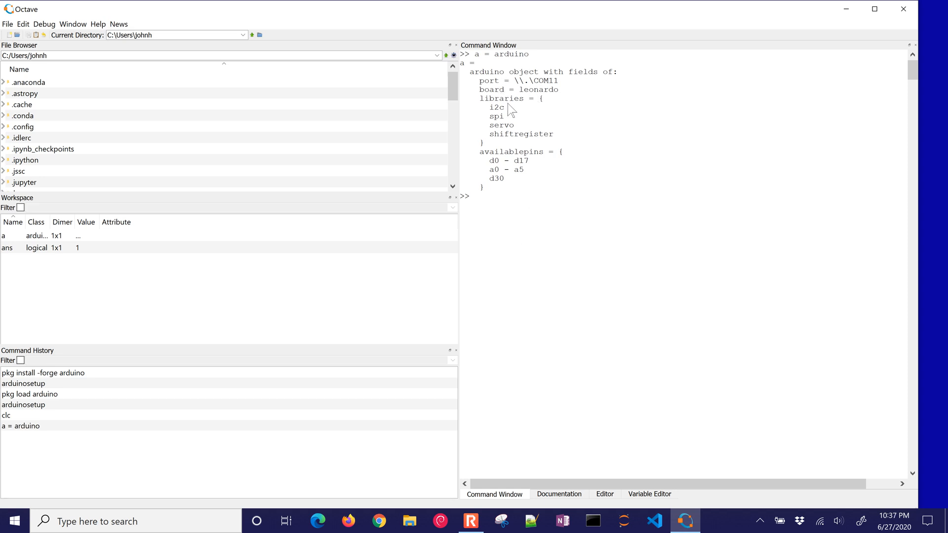
mouse_move(480, 176)
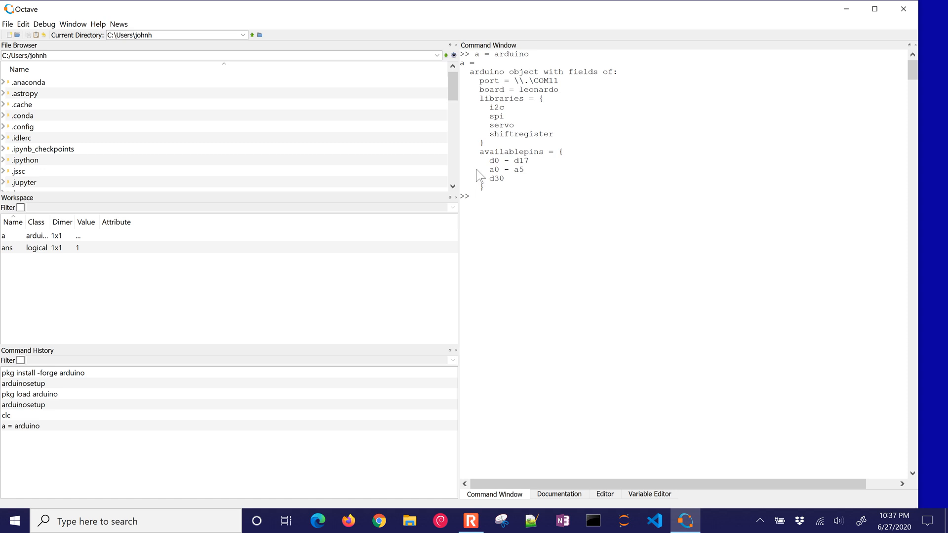
mouse_move(494, 200)
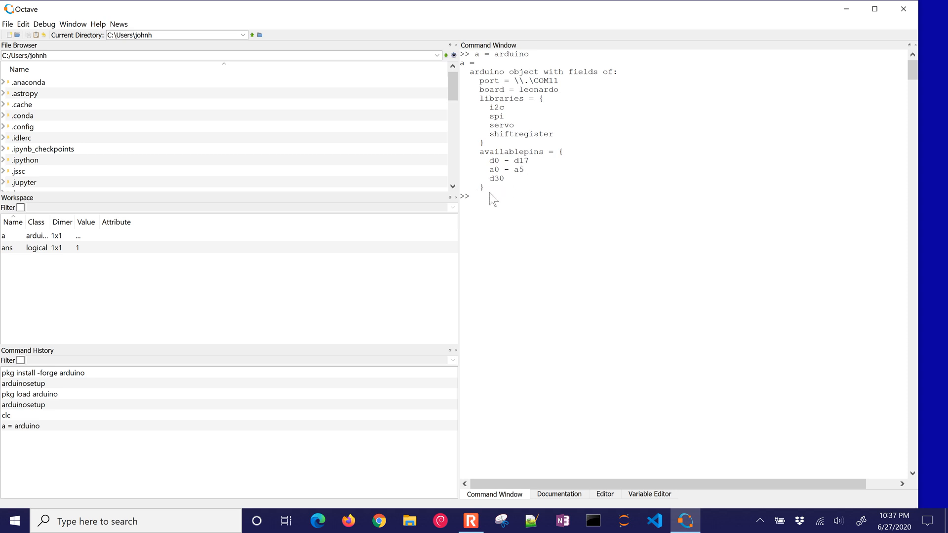
mouse_move(484, 206)
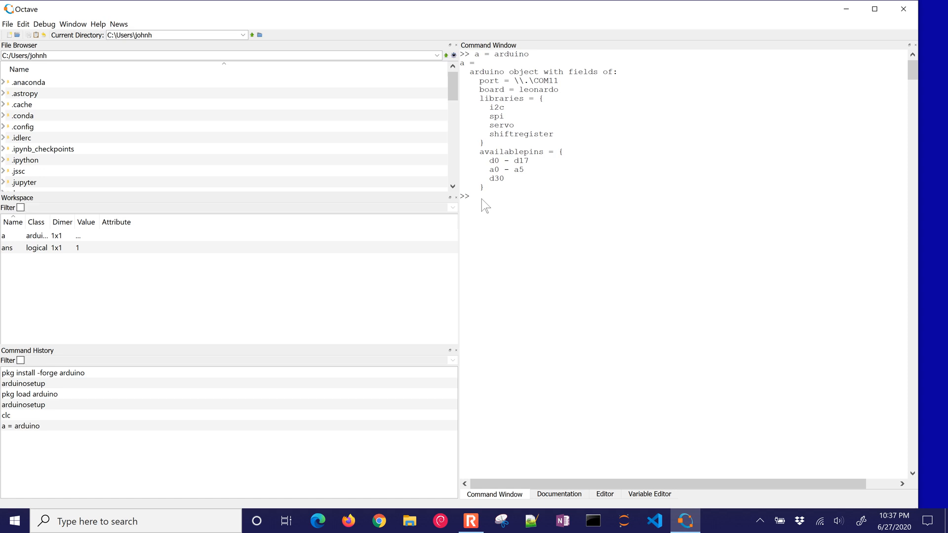
Read pin A0 with v1 = readVoltage(a,'A0'), giving 0.77224 V
type("v1 =")
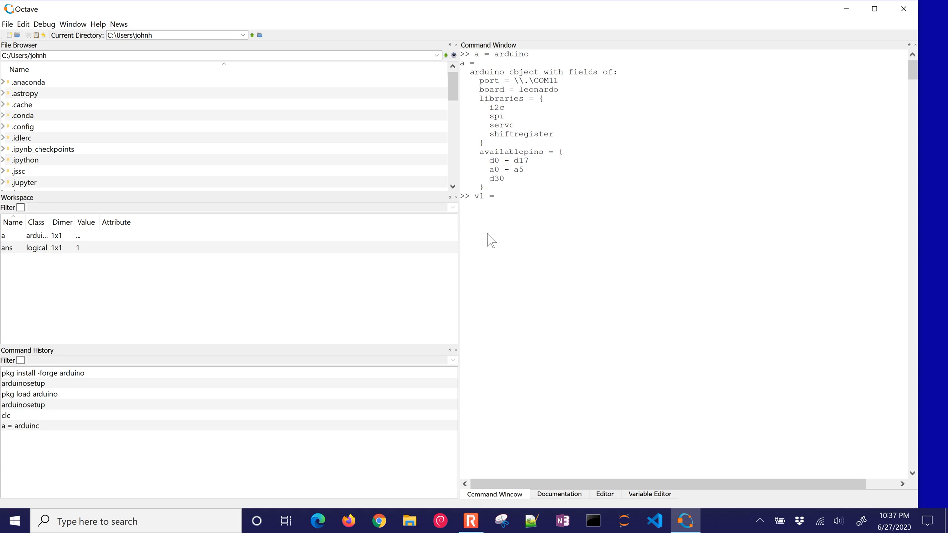
type("re")
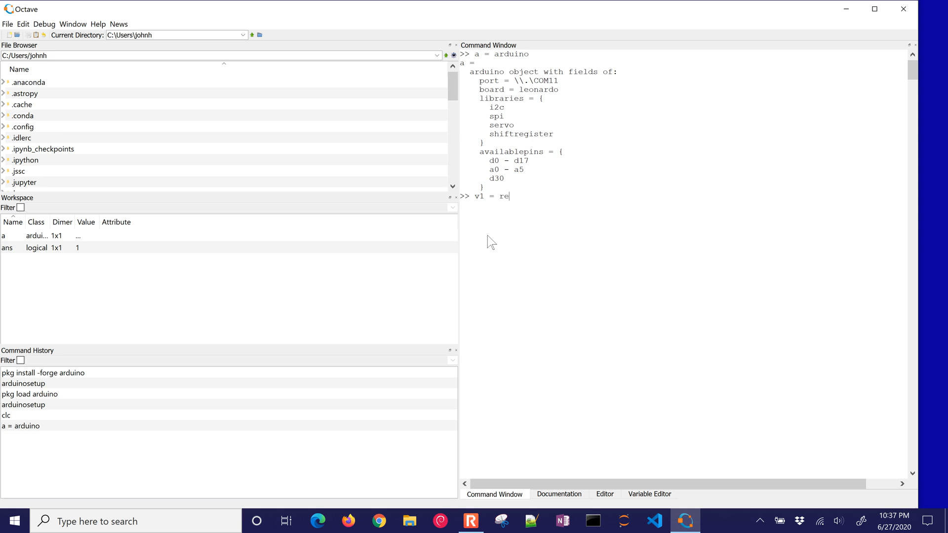
type("adVoltage")
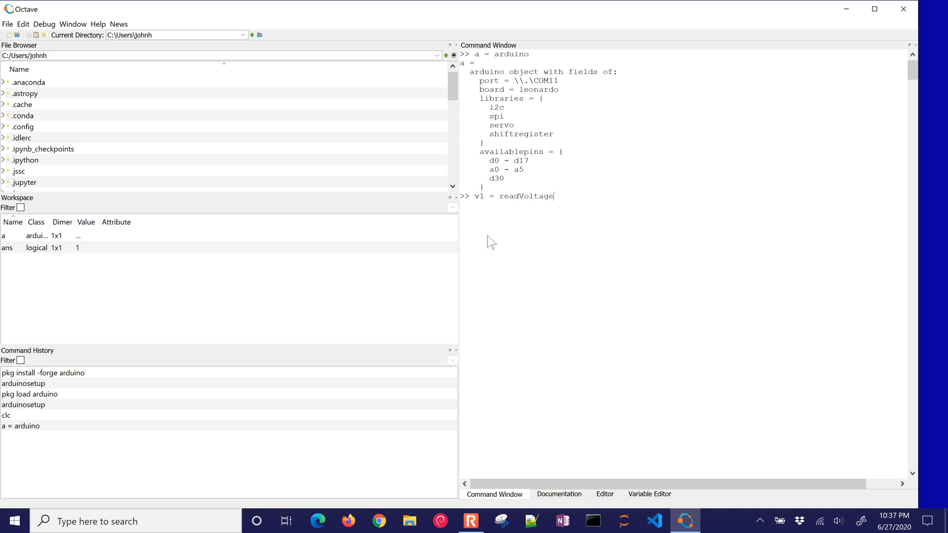
type("(a")
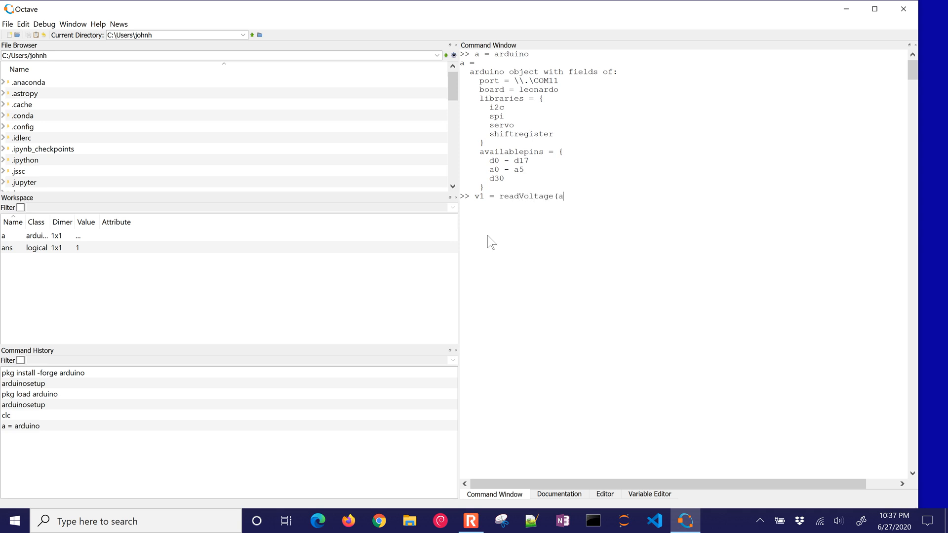
type(",")
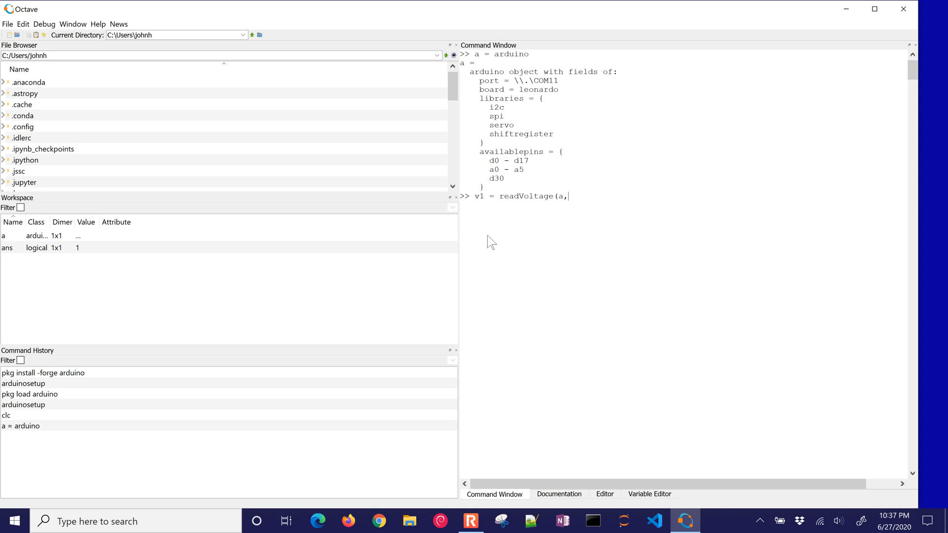
type("'A")
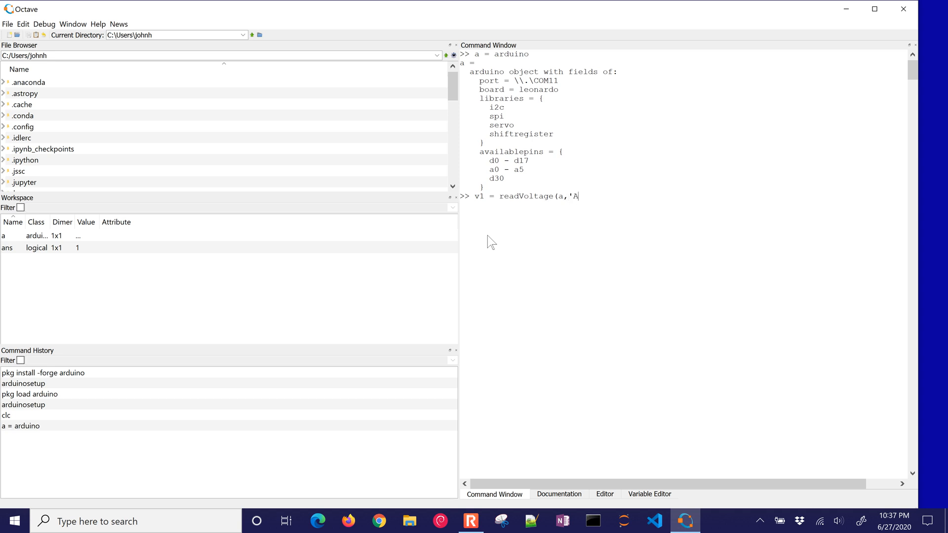
type("0')")
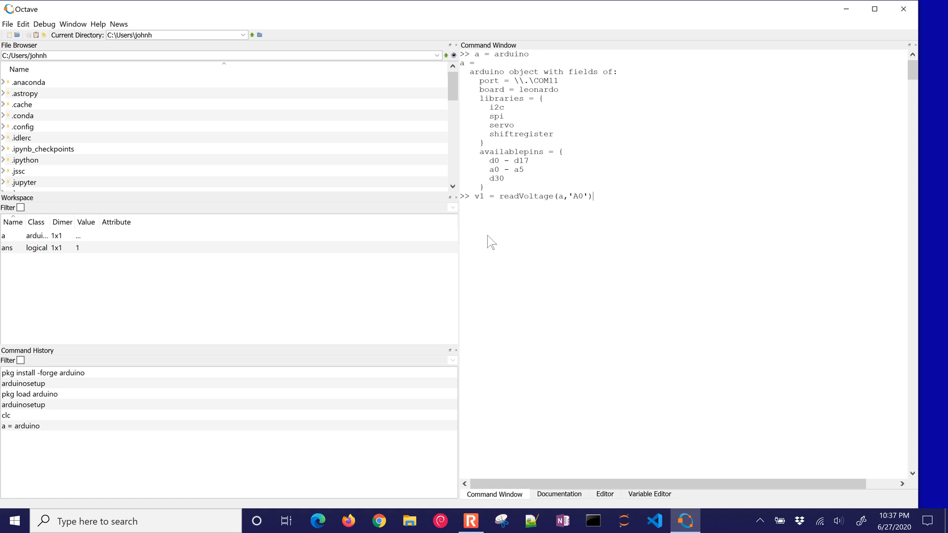
key("enter")
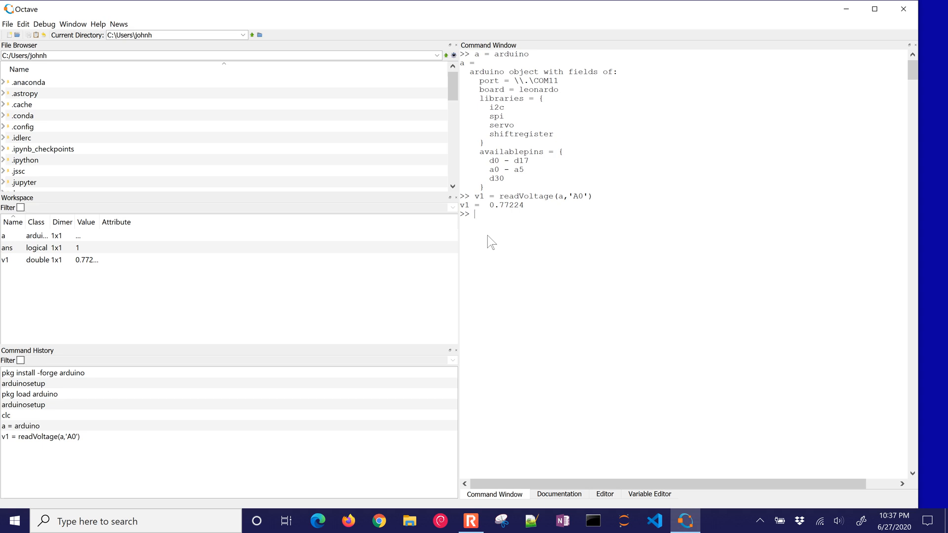
Enter the conversion formula T1 = (v1-0.5)*100 for the temperature
type("T1 = (v1")
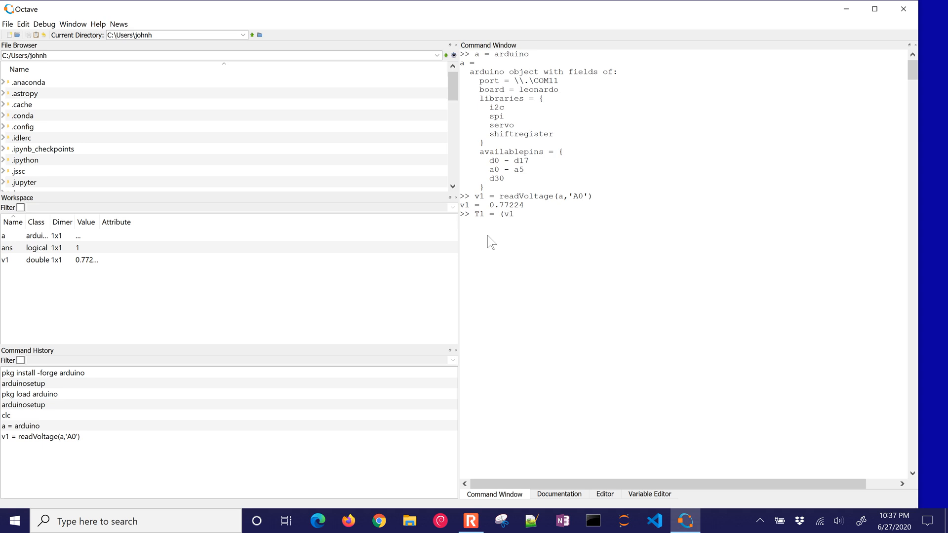
type("-0.5)")
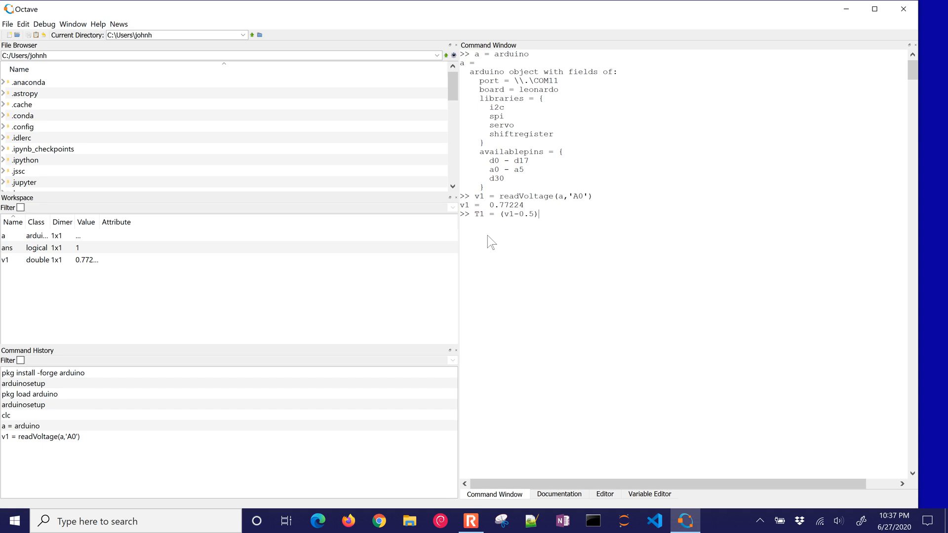
type("*")
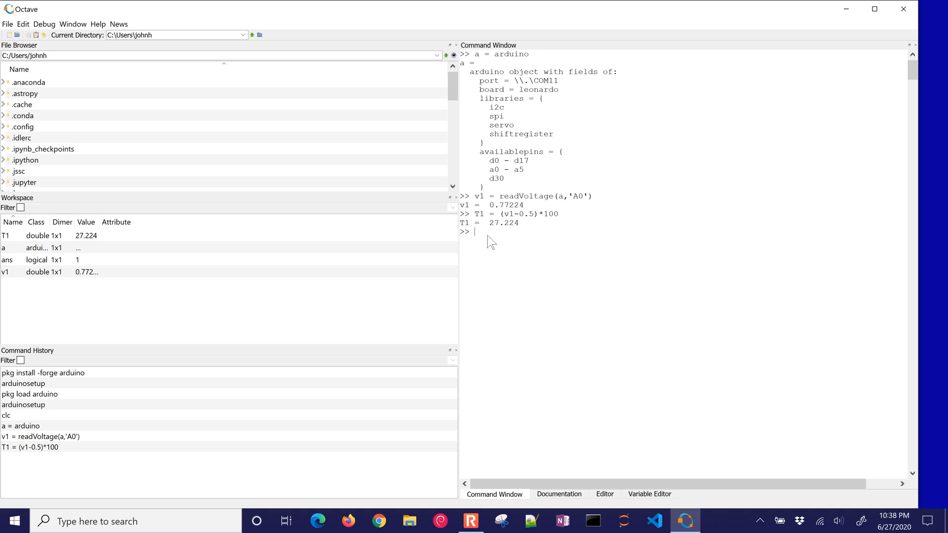
Attempt a misspelled duty-cycle call on D9 with 0.5, which errors
type("wr")
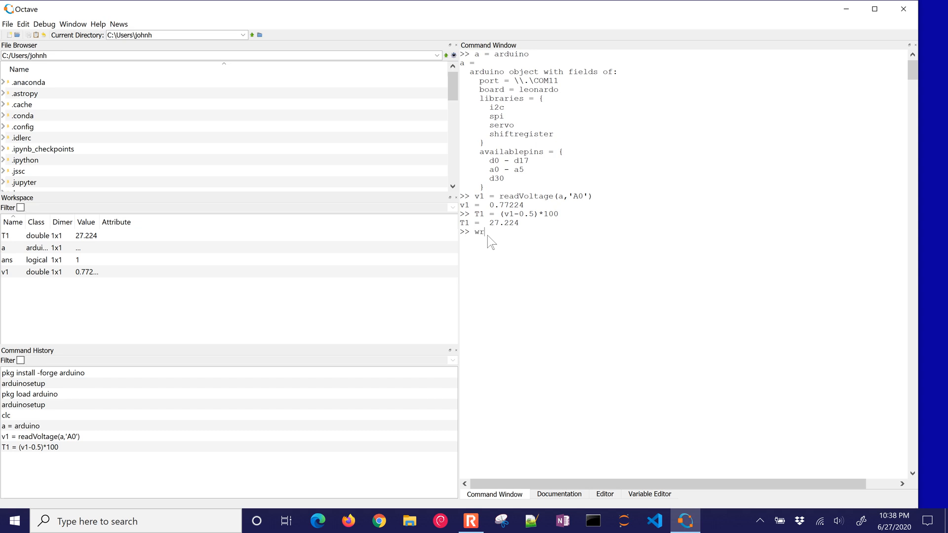
type("ite")
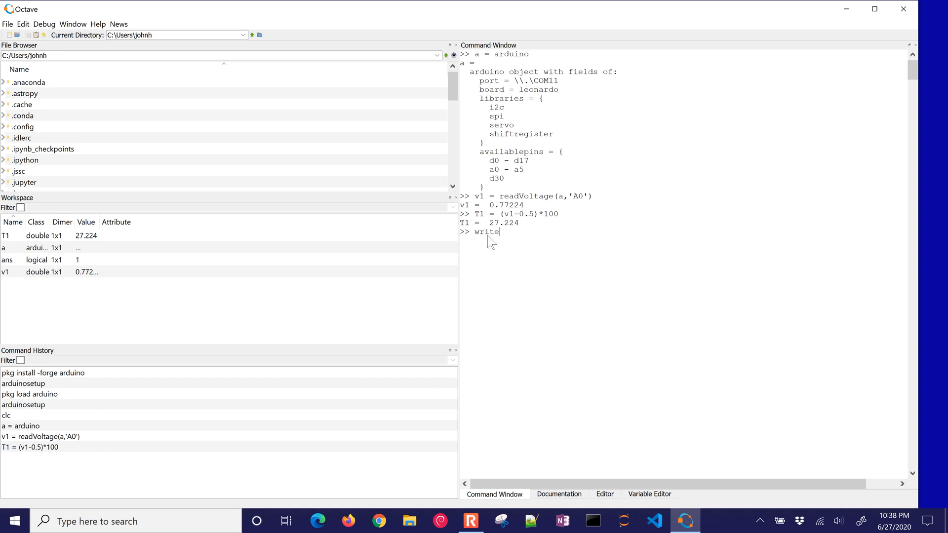
type("PW")
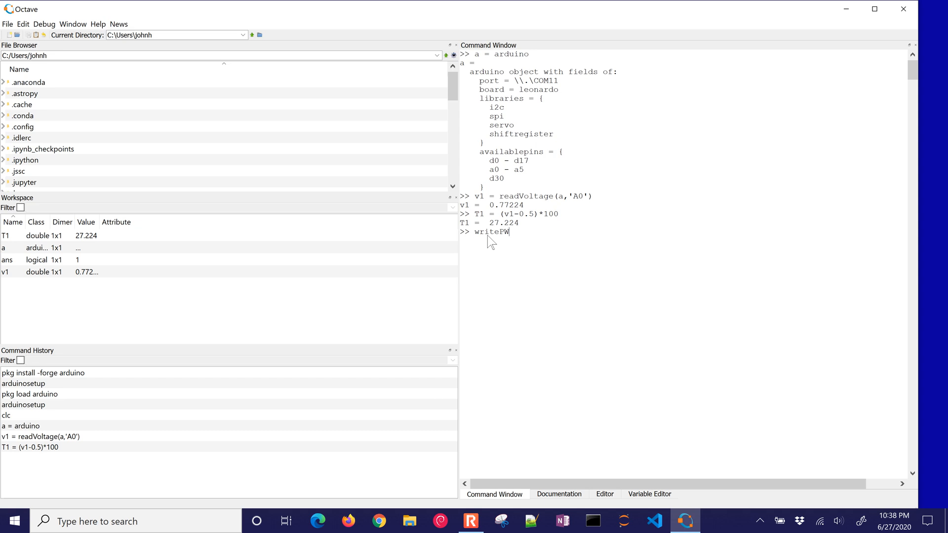
type("Duty")
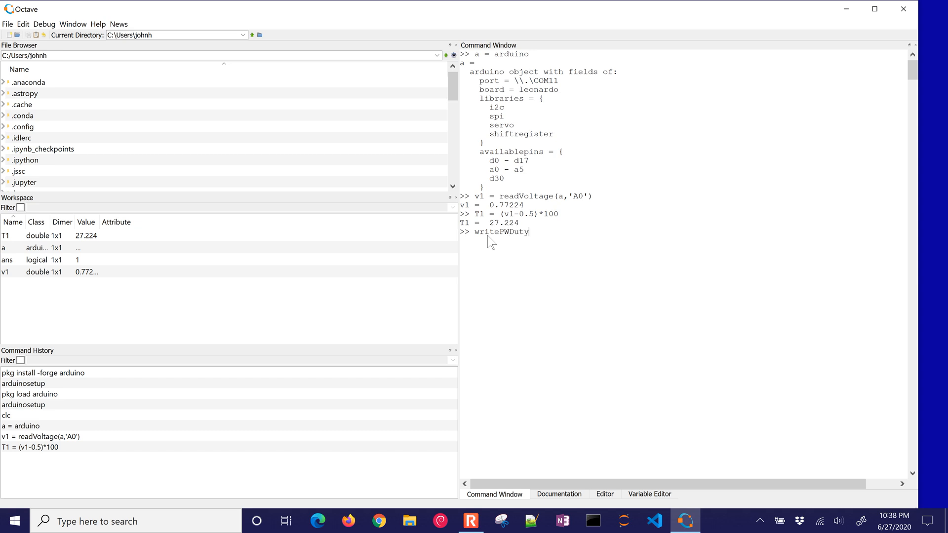
type("Cuty")
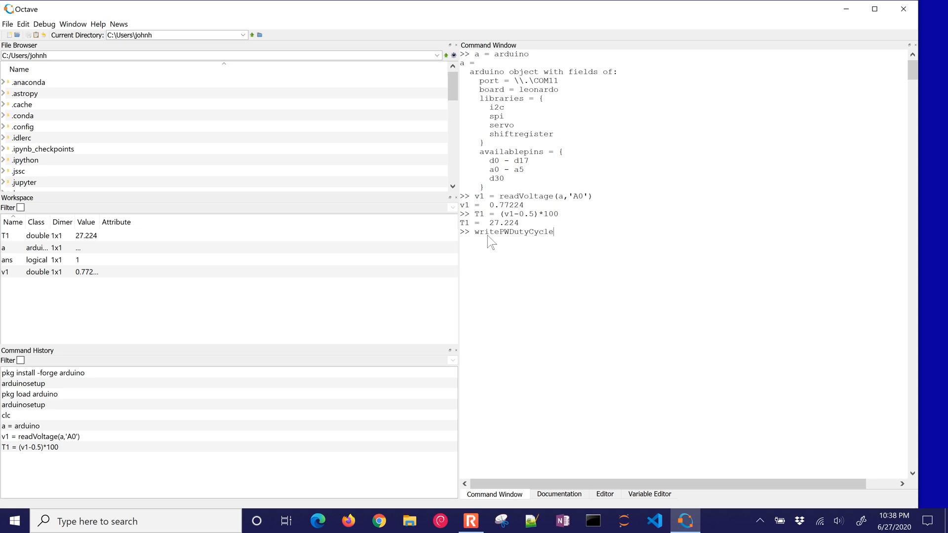
type("(a")
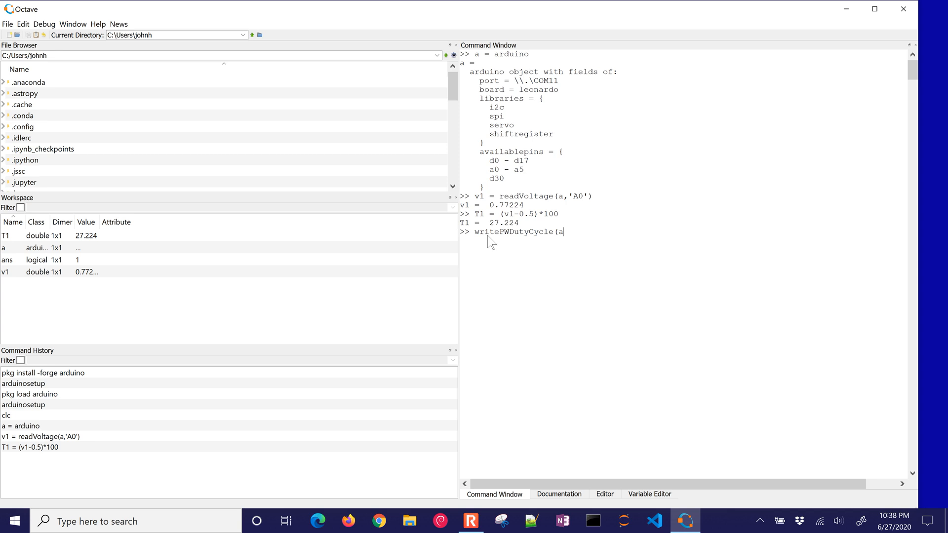
type(",'D")
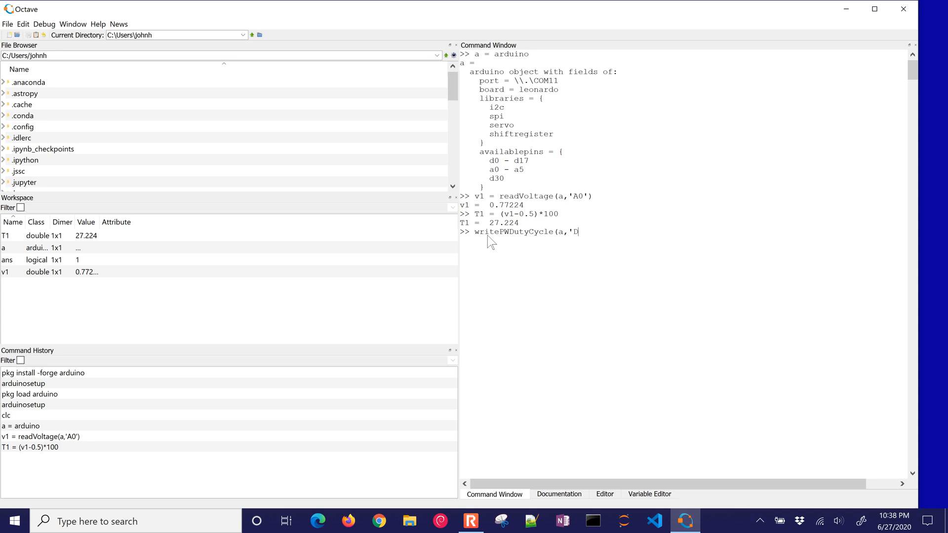
type("9'")
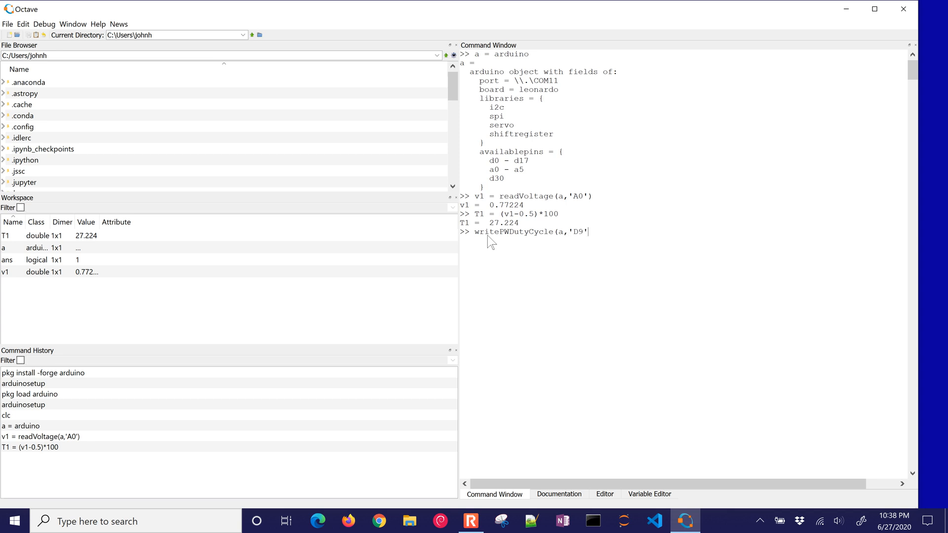
type(",0.5)")
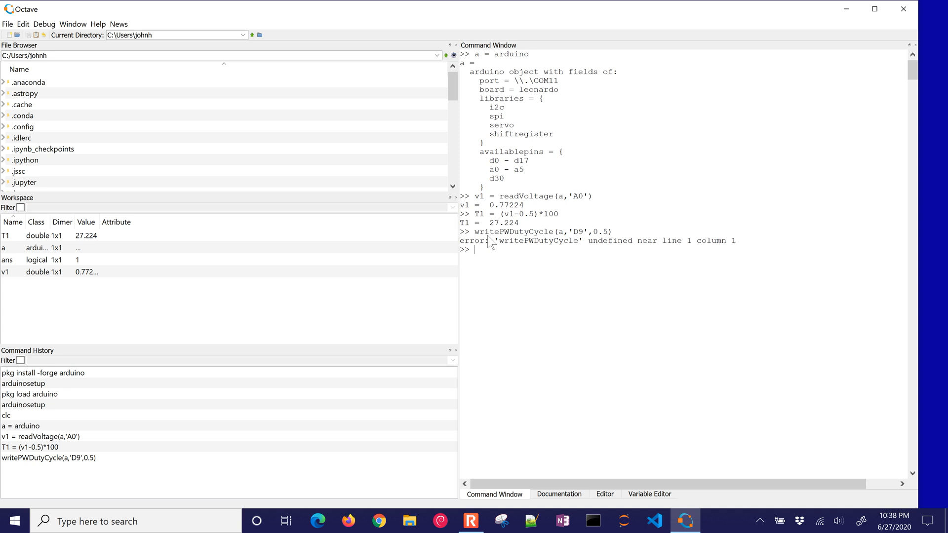
Correct the call to writePWMDutyCycle(a,'D9',0.5) and run the D9 and D3 duty-cycle commands
type("writePWDutyCycle(a,'D9',0.5)")
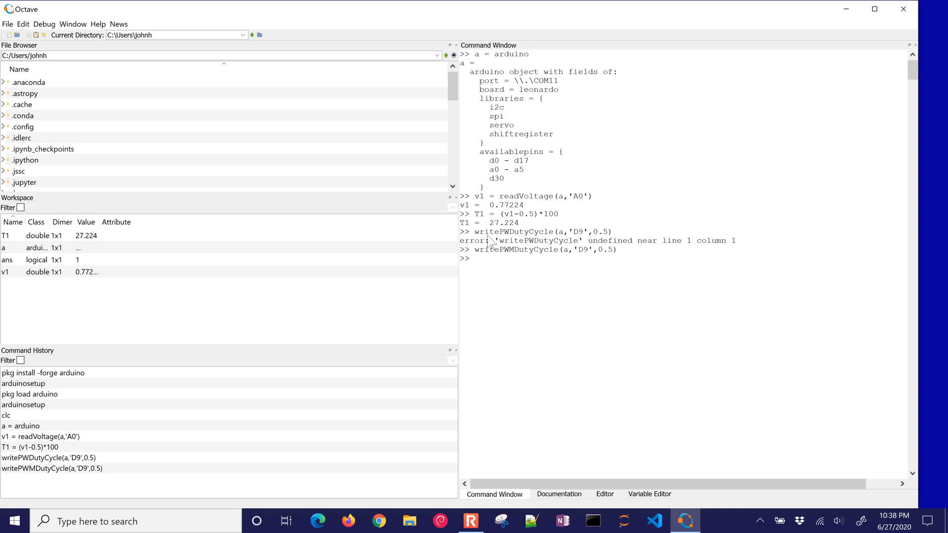
type("writePWMDutyCycle(a,'D9',0.5)")
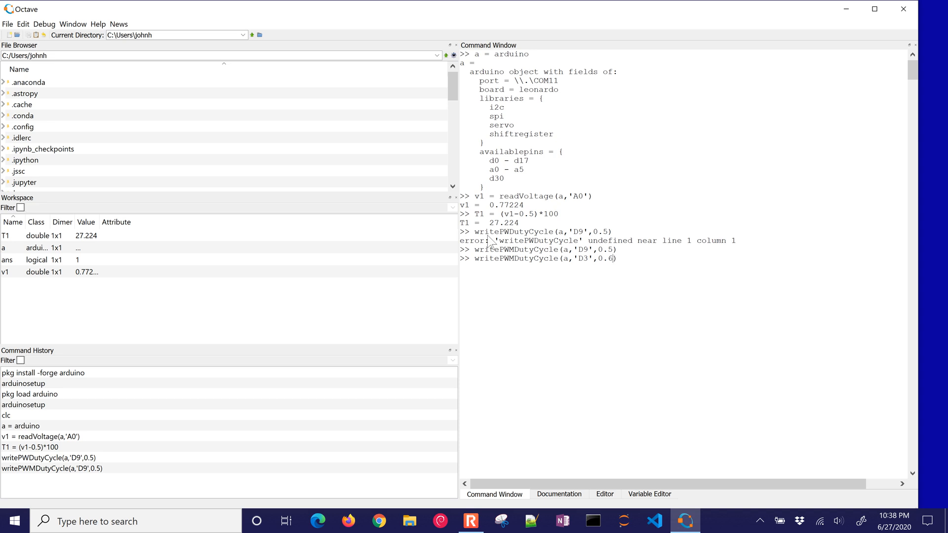
key("Return")
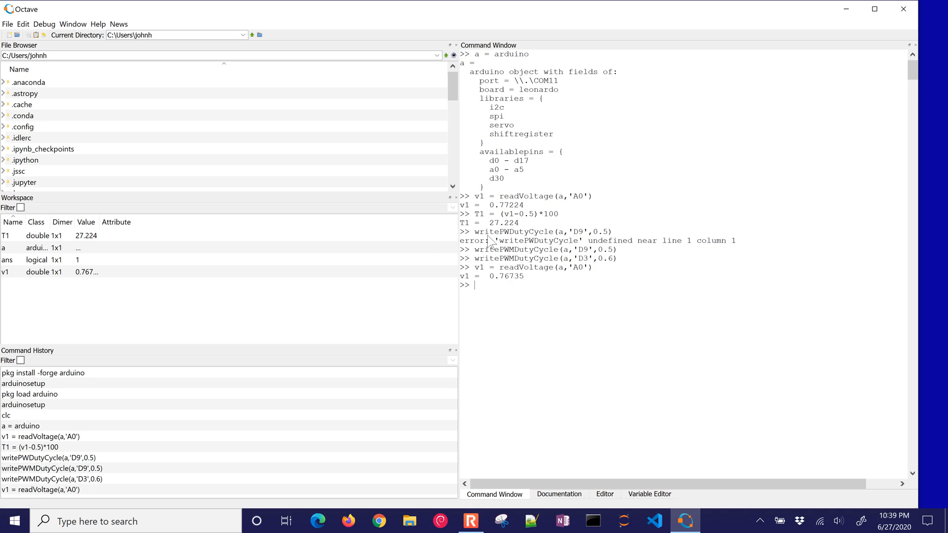
Recall the duty-cycle command and re-read A0 into v1, now 0.76735
type("writePWDutyCycle(a,'D9',0.5)")
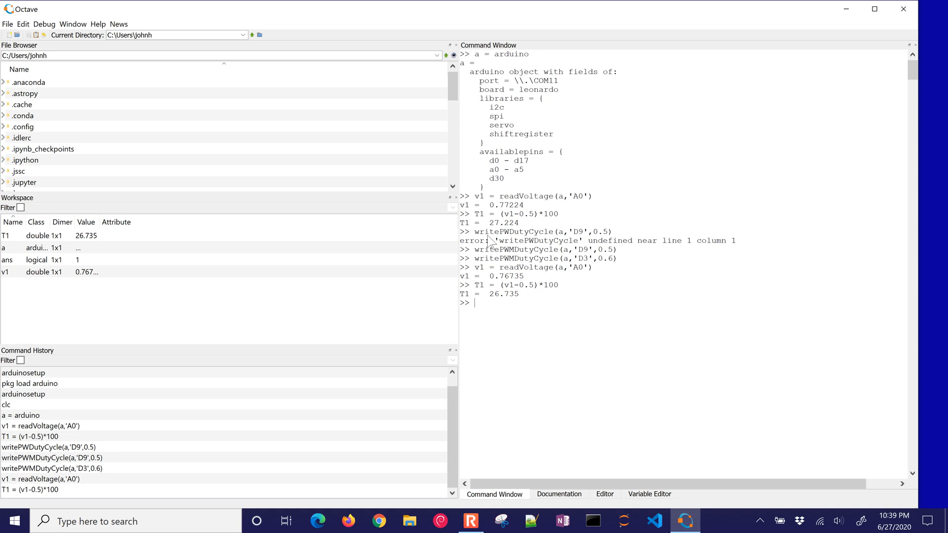
Remove the Arduino object with clear a
type("c")
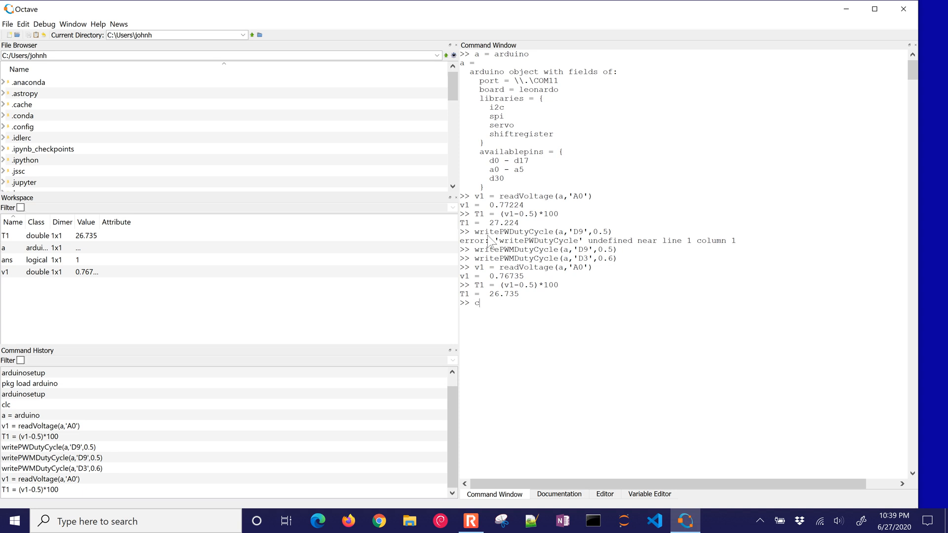
type("lear a")
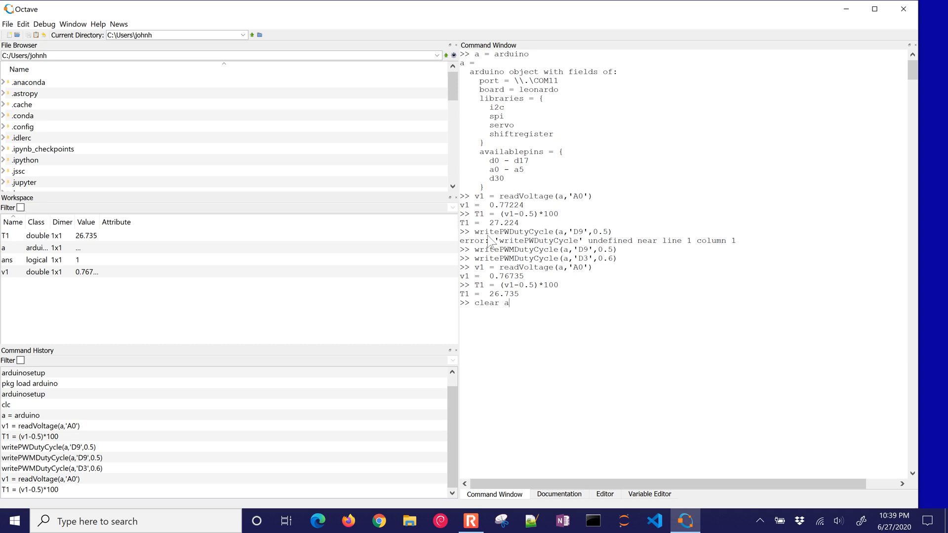
key("Return")
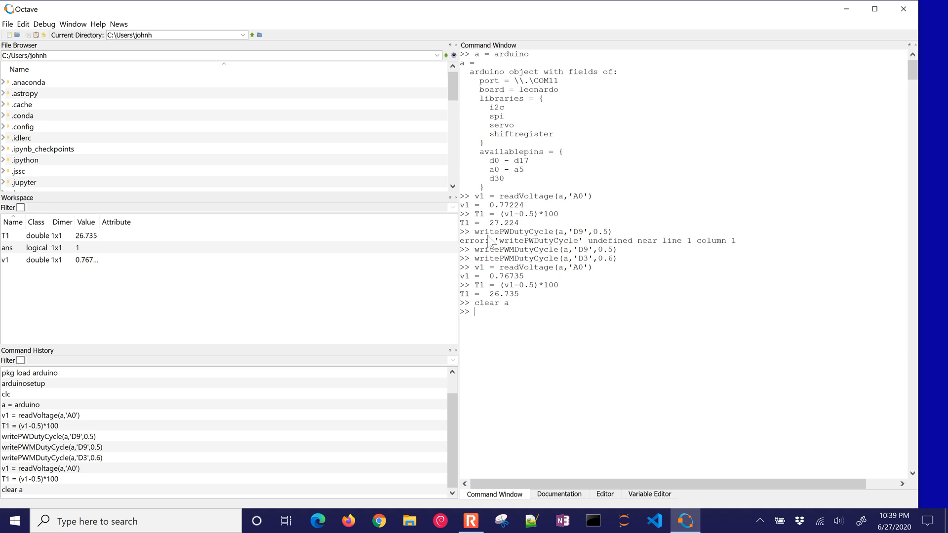
Reconnect with a = arduino and then clear the object a again
type("v1 = readVoltage(a,'A0')")
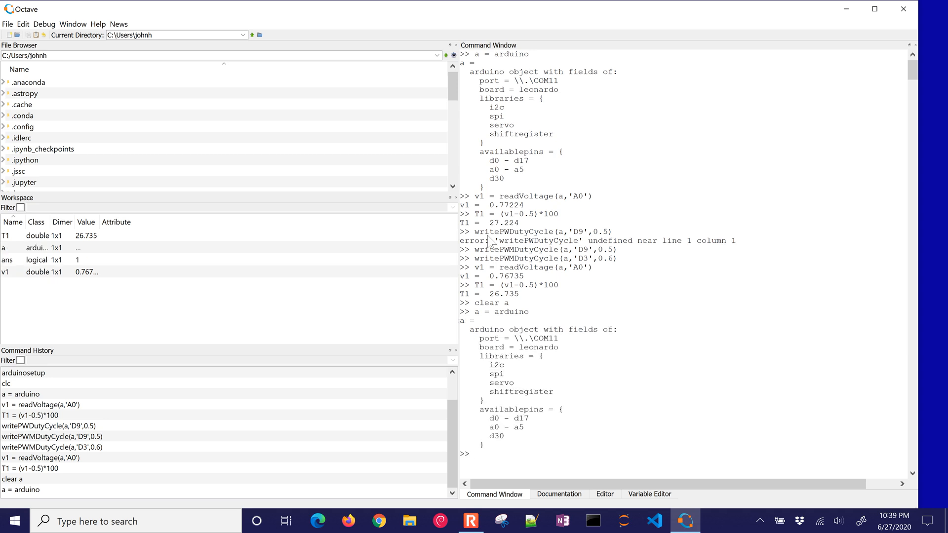
type("cle")
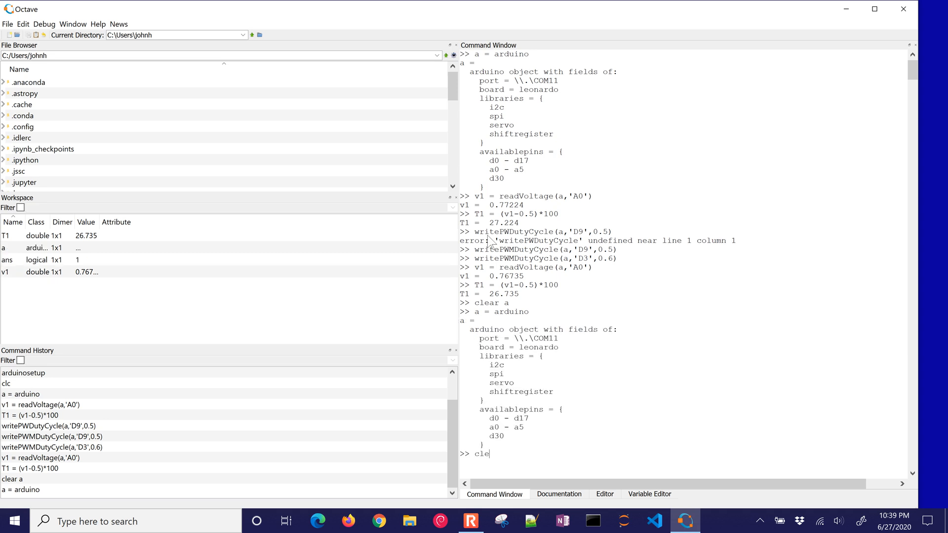
key("Return")
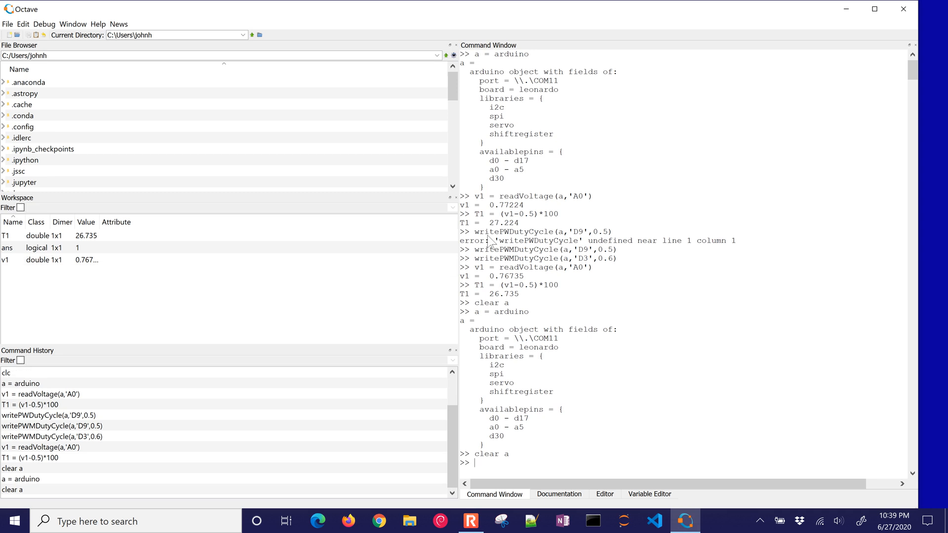